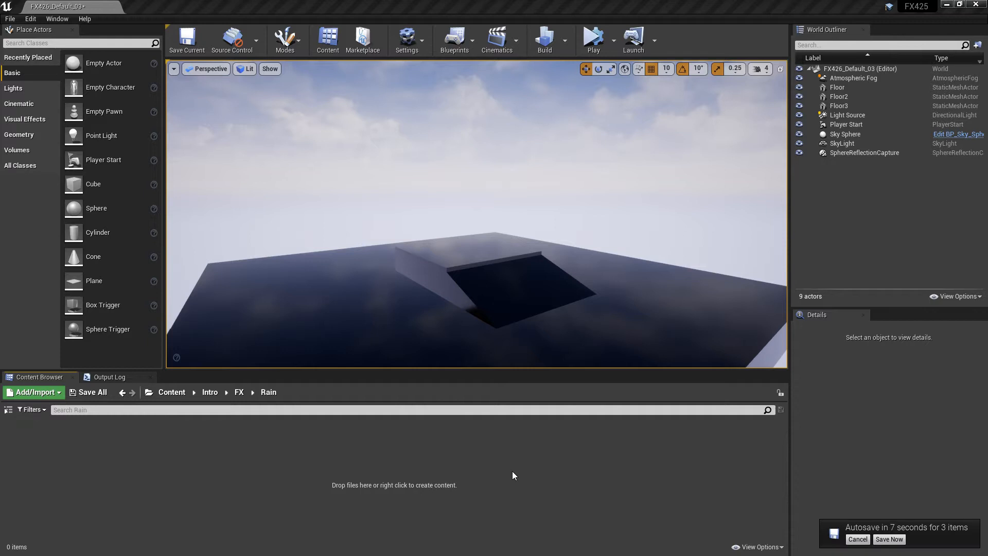
pyautogui.moveTo(132, 469)
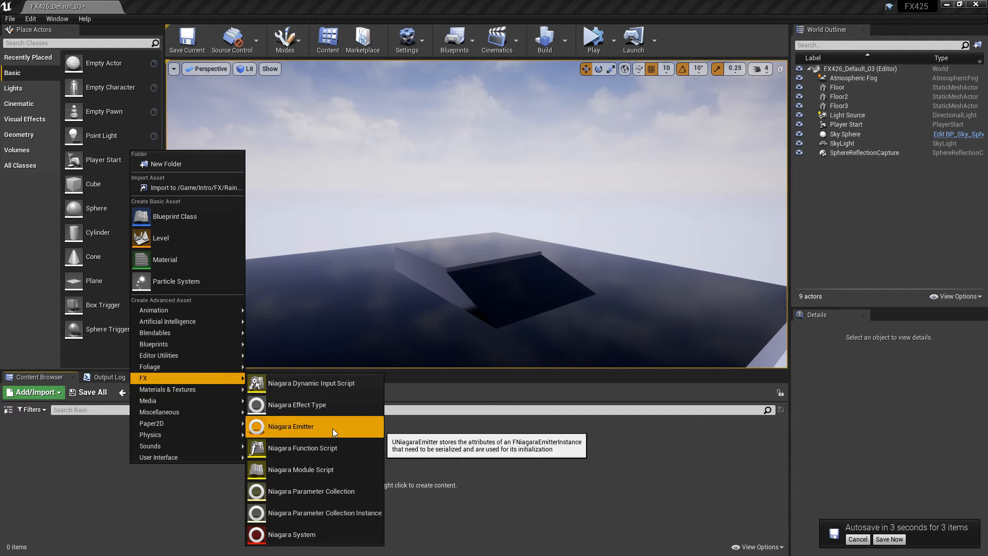
# Create a new Niagara emitter from the Empty template, named NE_Rain_01
pyautogui.click(291, 426)
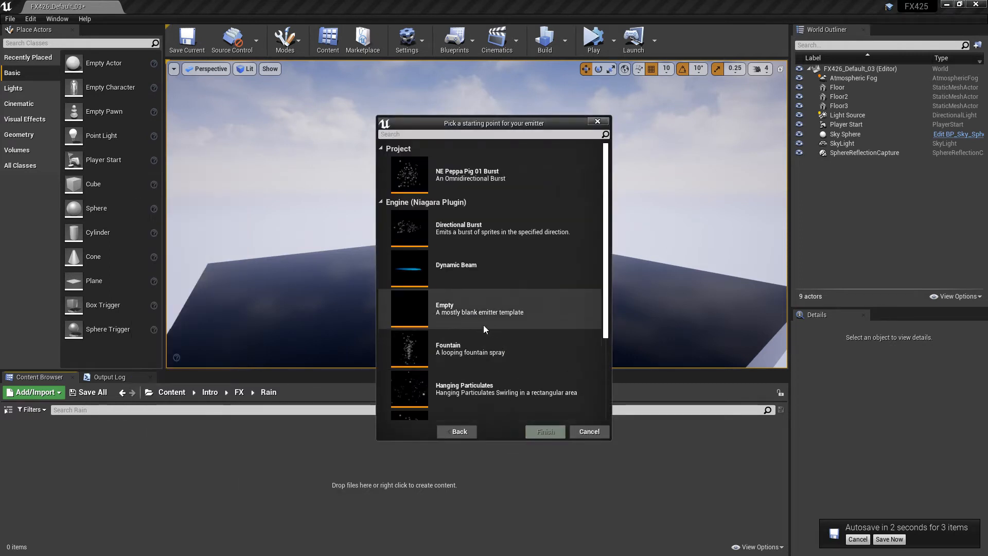
pyautogui.click(545, 432)
pyautogui.write('NE_Rain_01')
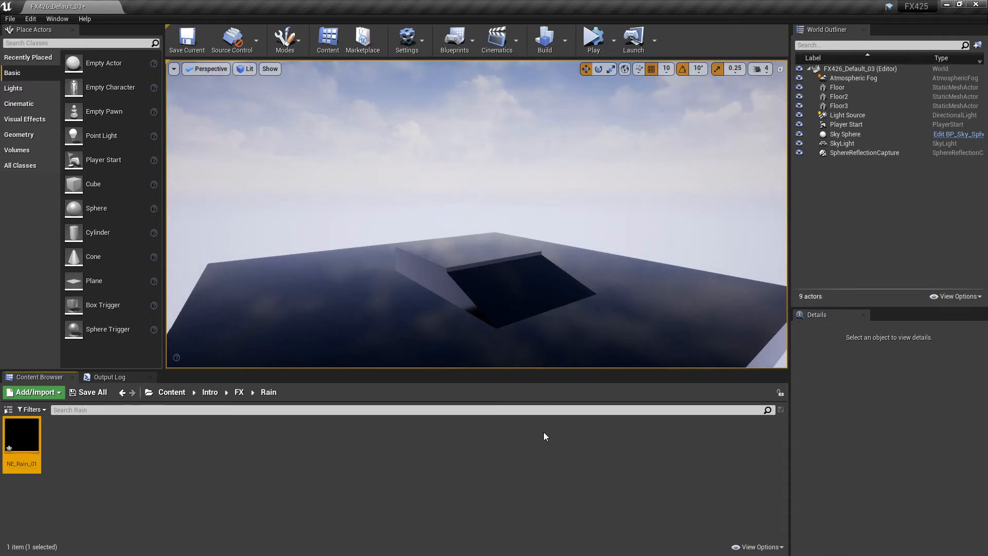
# In NE_Rain_01, add a Spawn Rate module to Emitter Update with SpawnRate 300.0
pyautogui.doubleClick(22, 436)
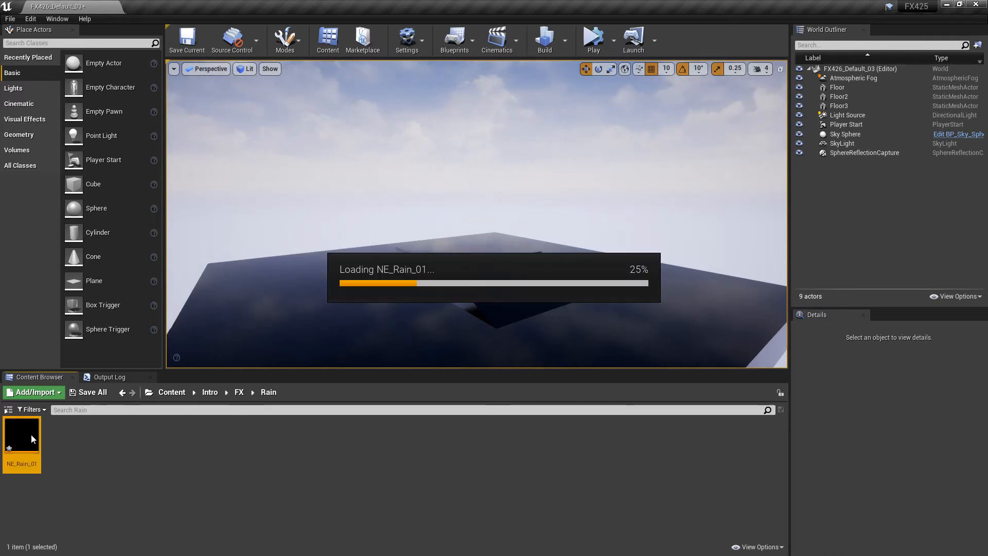
pyautogui.doubleClick(22, 435)
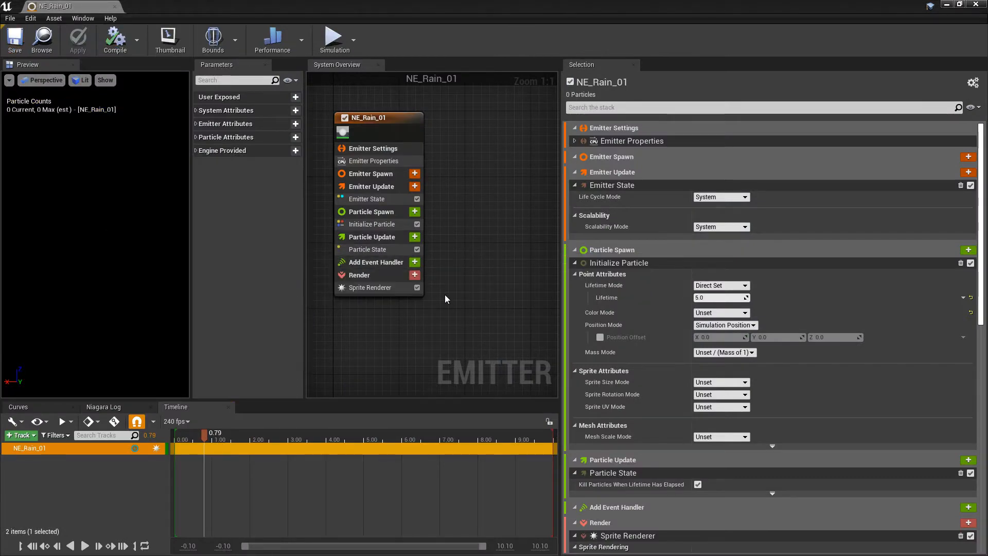
pyautogui.moveTo(415, 186)
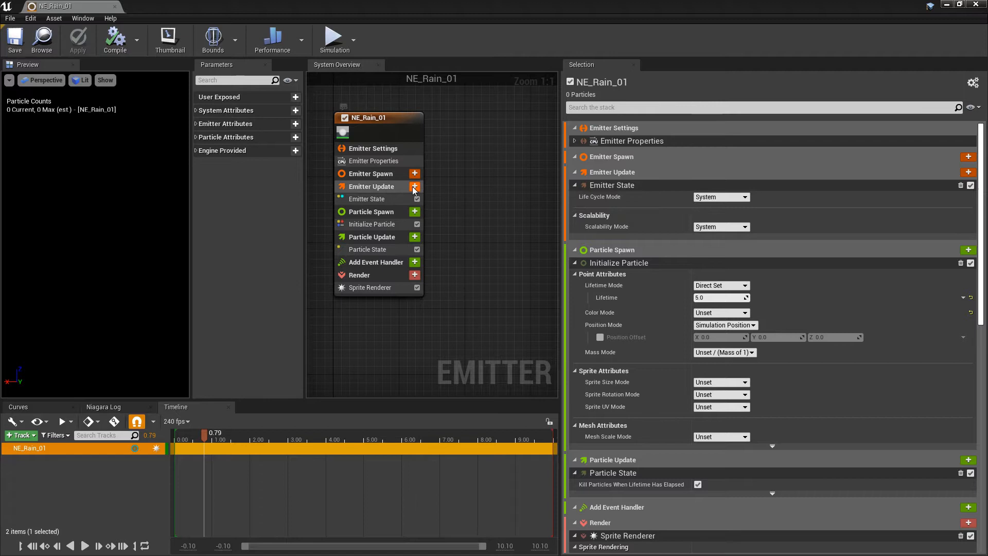
pyautogui.moveTo(415, 187)
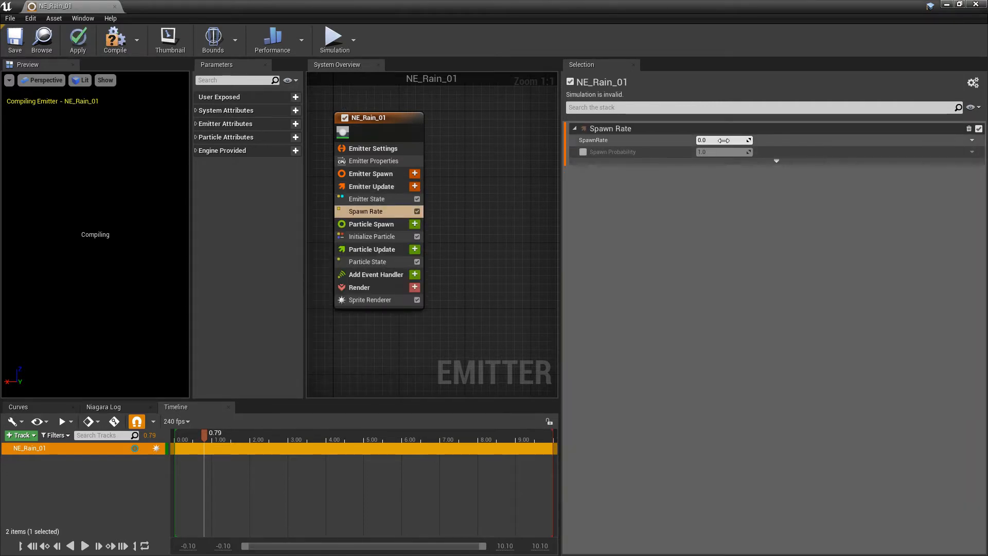
pyautogui.write('300.0')
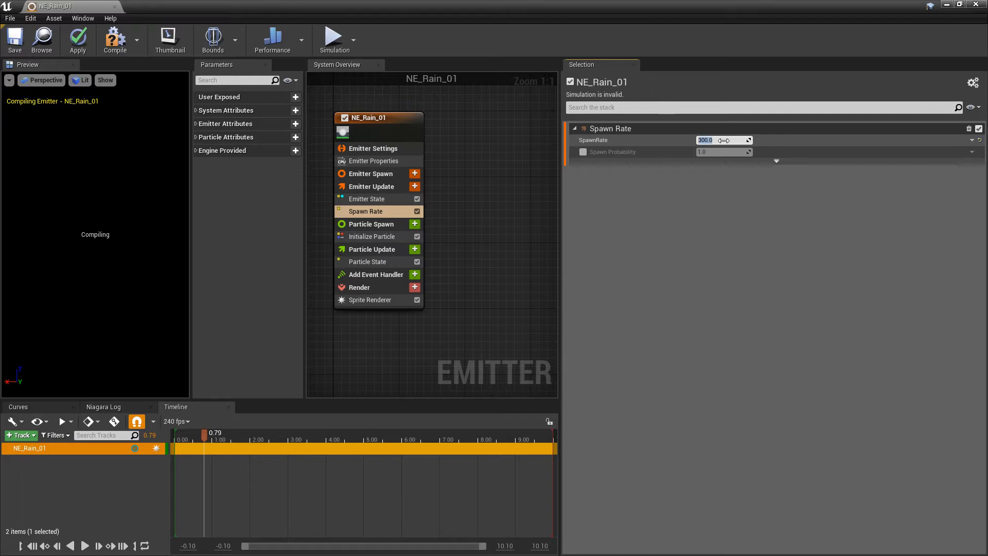
pyautogui.click(14, 40)
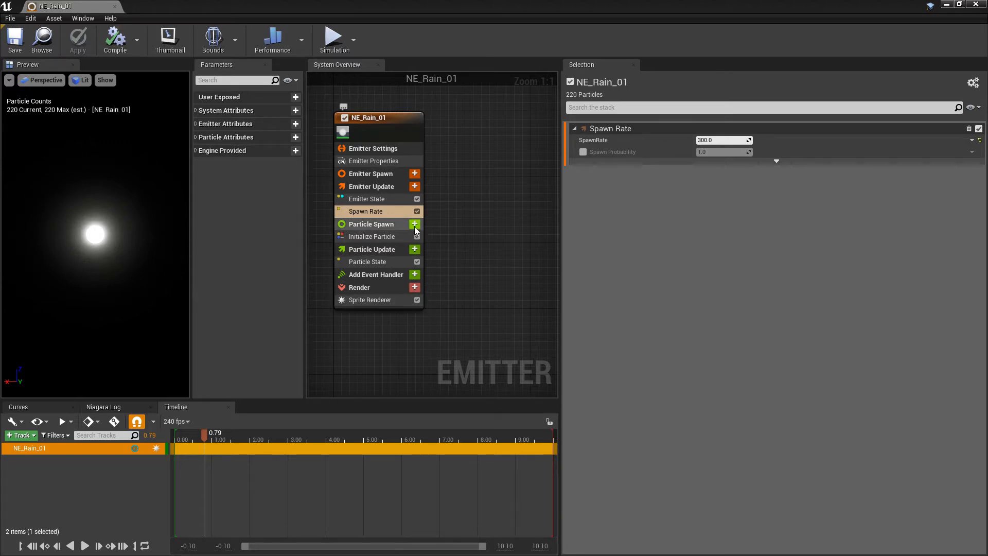
# Add a Box Location module to Particle Spawn with Box Size 1500 × 1500 × 100
pyautogui.click(414, 224)
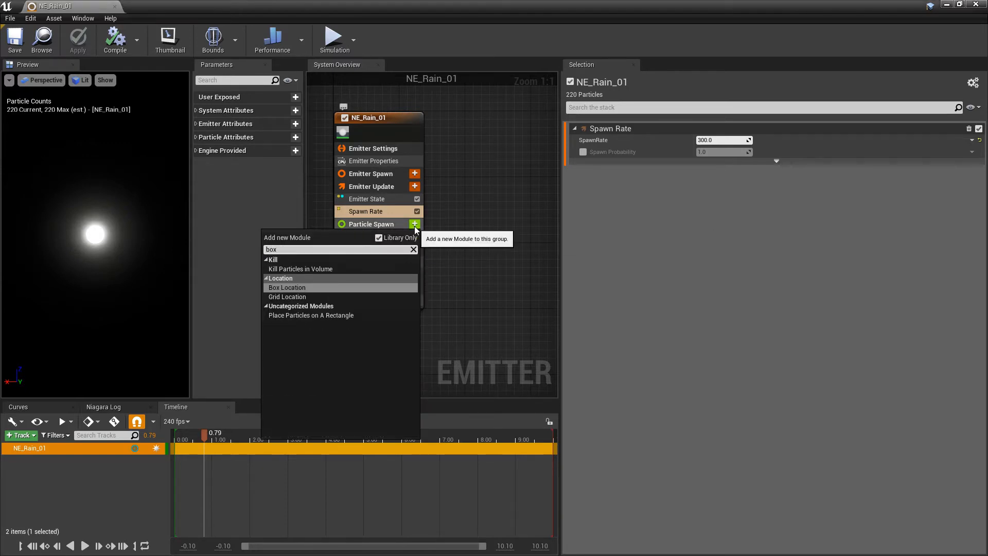
pyautogui.click(287, 287)
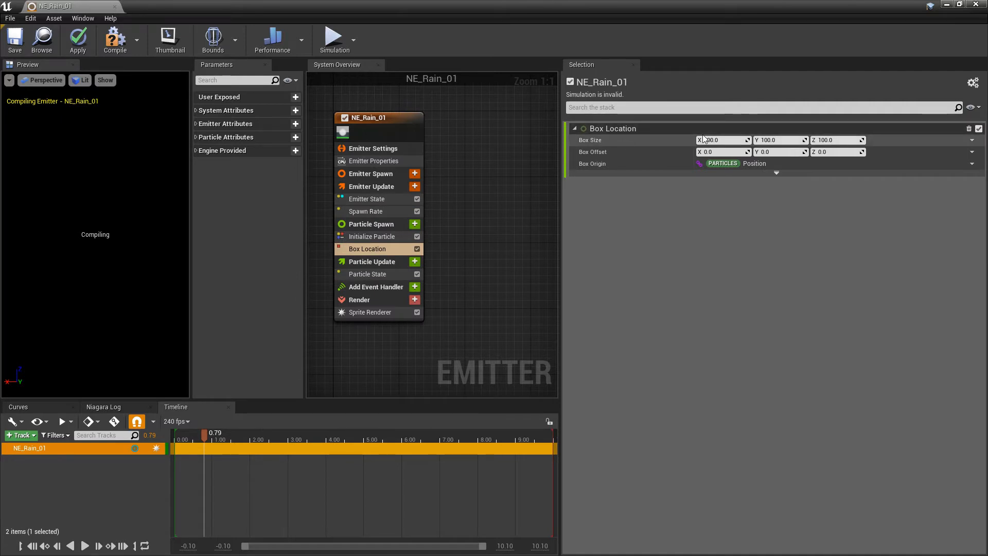
pyautogui.doubleClick(719, 140)
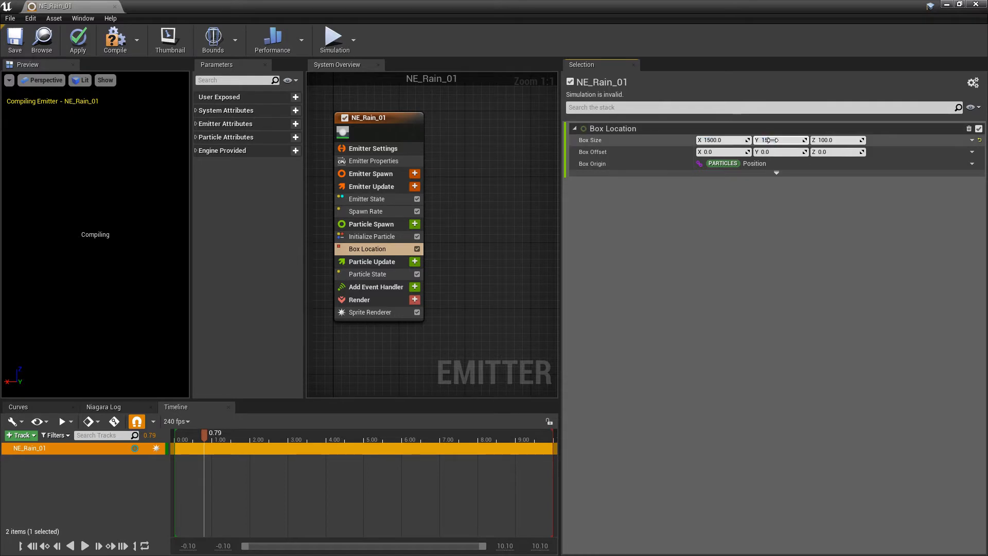
pyautogui.write('1500.0')
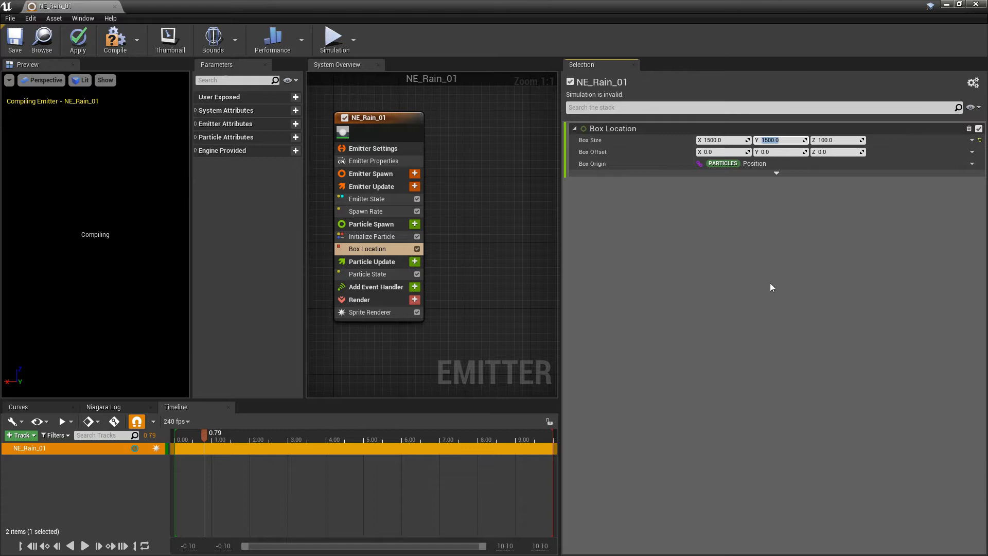
pyautogui.moveTo(767, 304)
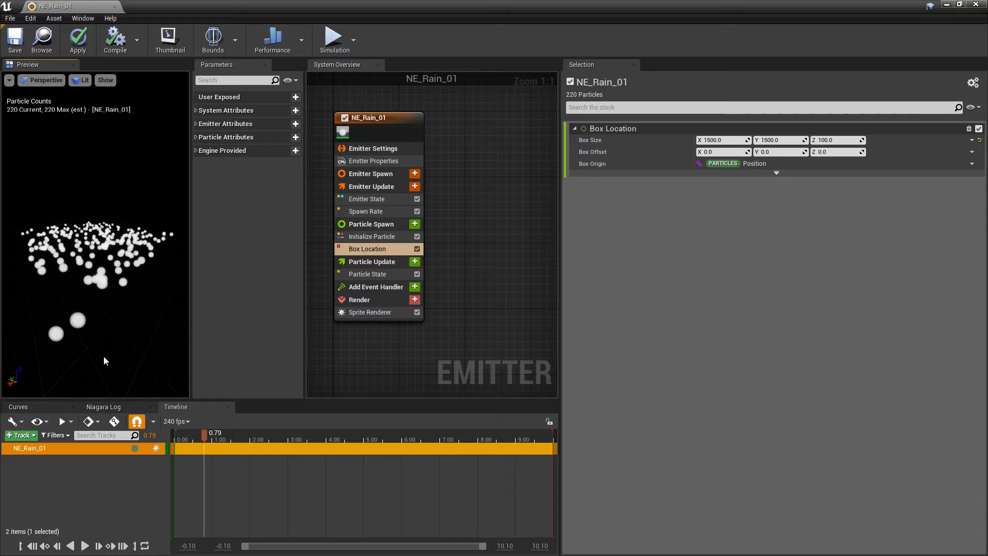
pyautogui.moveTo(375, 242)
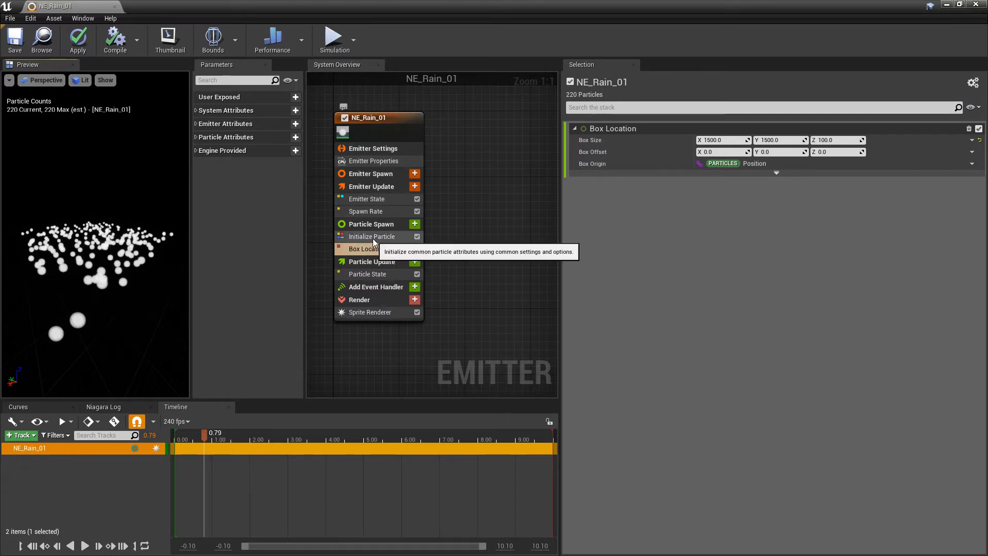
# In Initialize Particle, set Sprite Size Mode to Uniform with Uniform Sprite Size 1.0
pyautogui.click(372, 236)
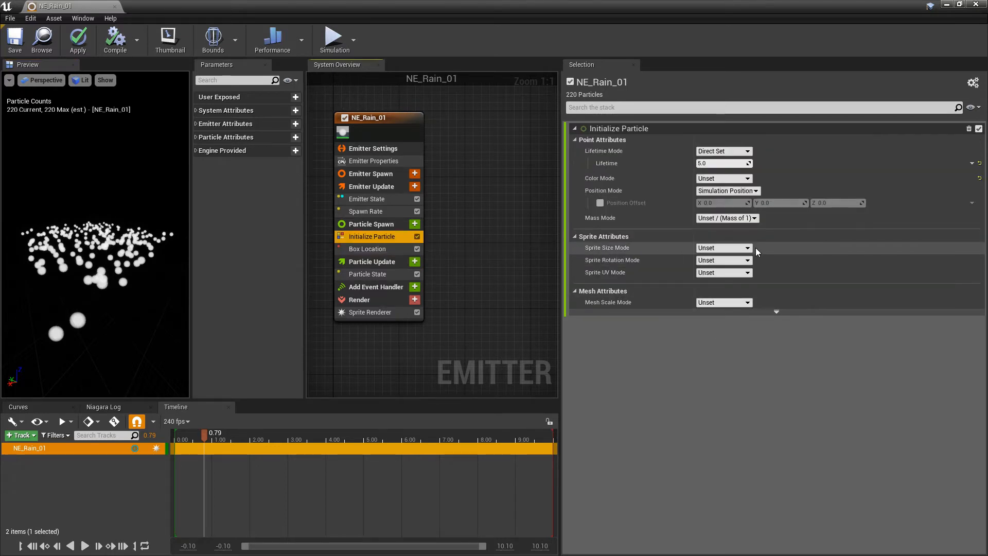
pyautogui.click(724, 248)
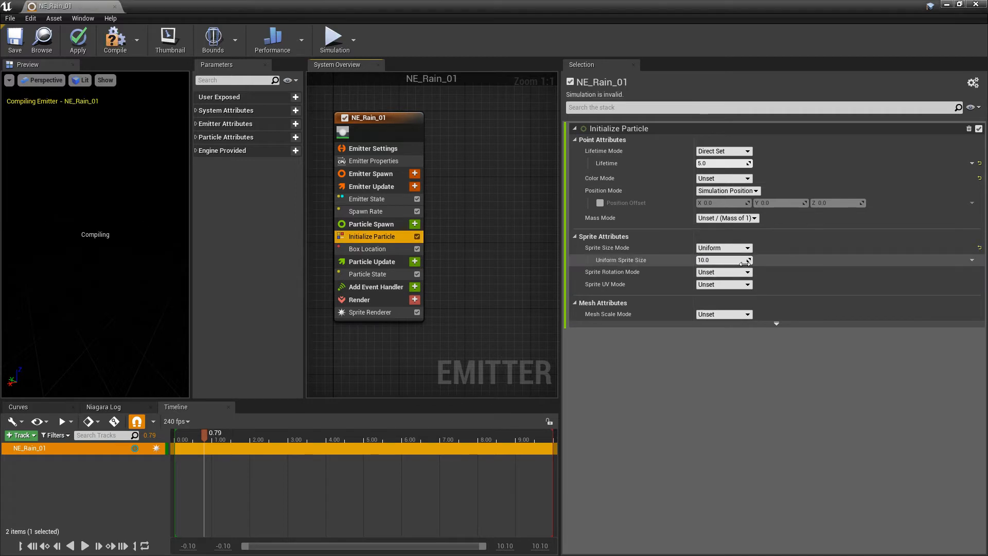
pyautogui.click(719, 260)
pyautogui.write('1')
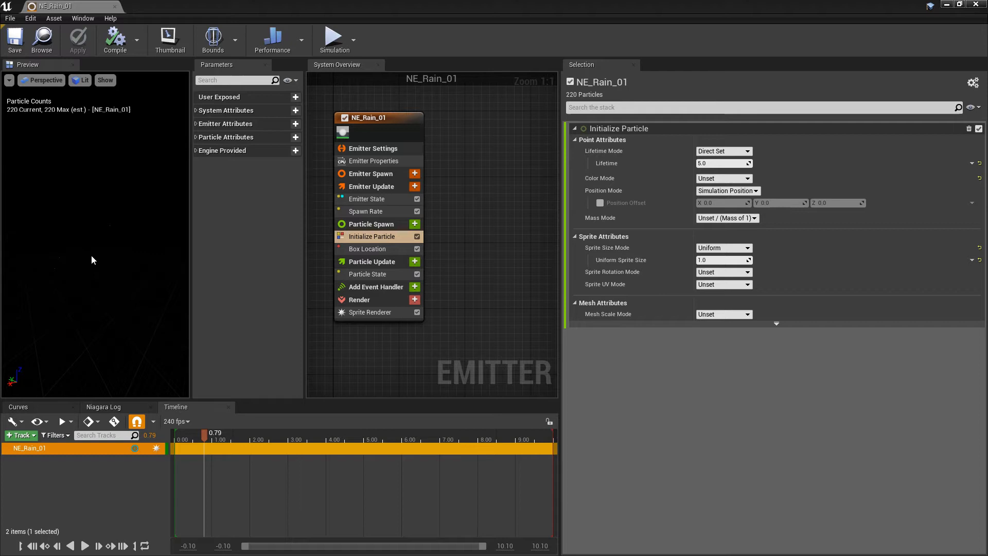
pyautogui.click(414, 262)
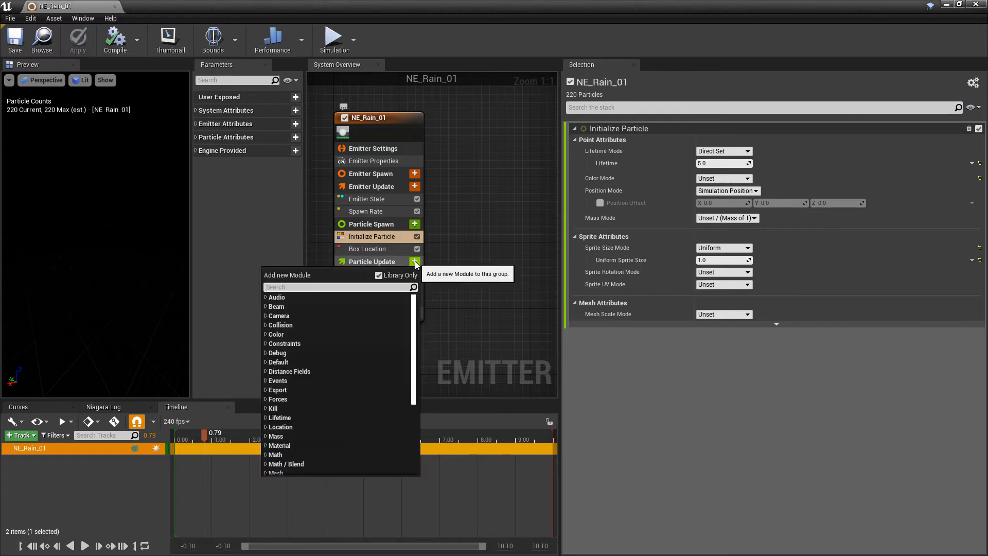
# Add Scale Sprite Size by Speed to Particle Update and fix its Solve Forces and Velocity dependency
pyautogui.write('scale')
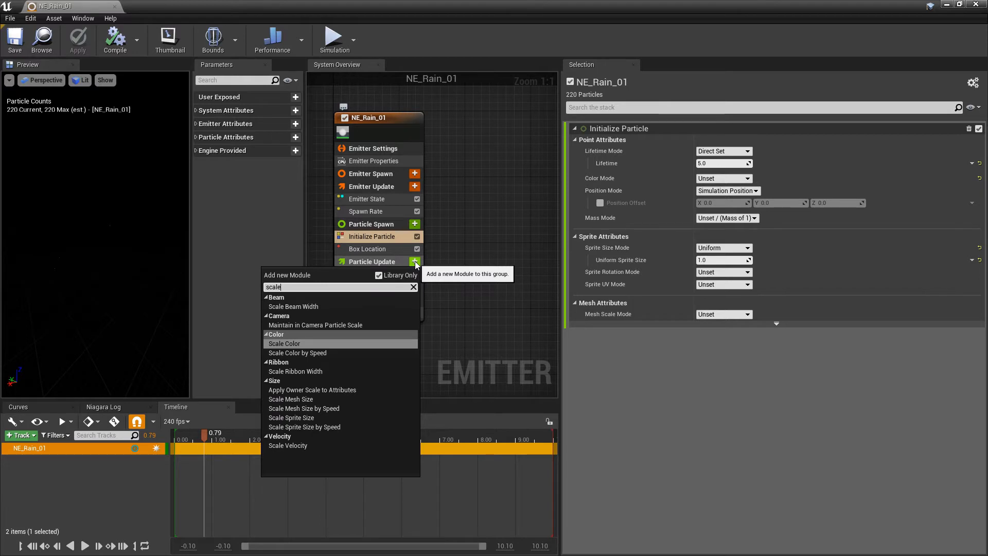
pyautogui.moveTo(304, 427)
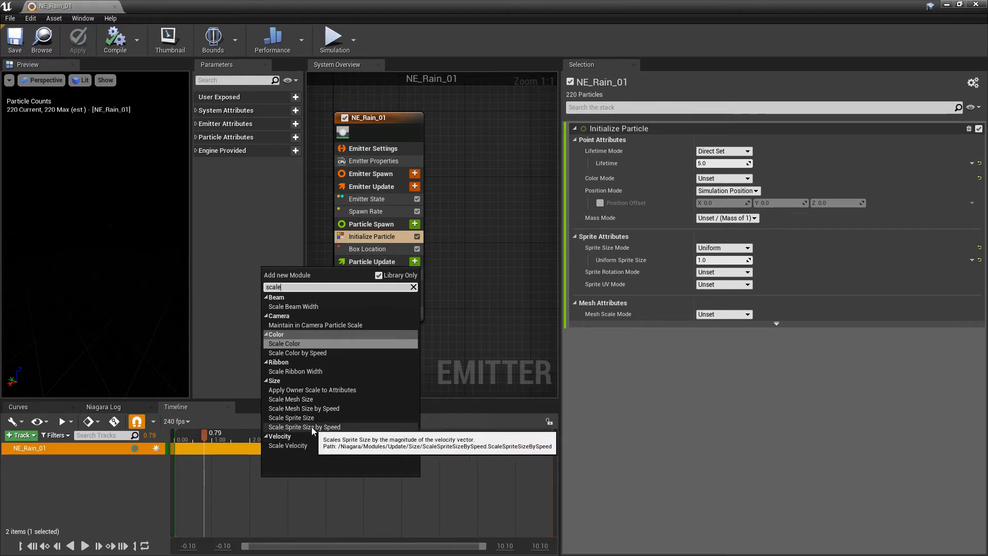
pyautogui.click(304, 427)
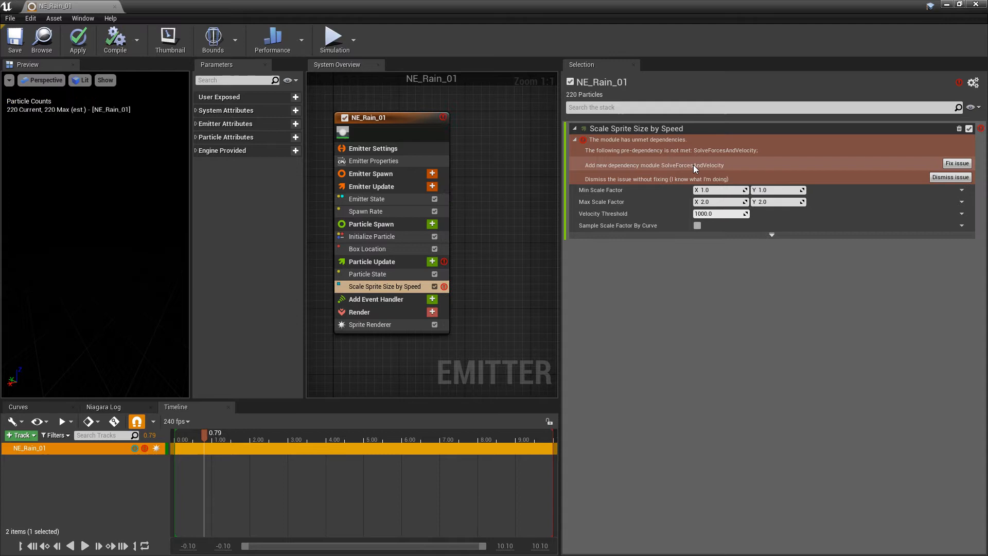
pyautogui.click(957, 162)
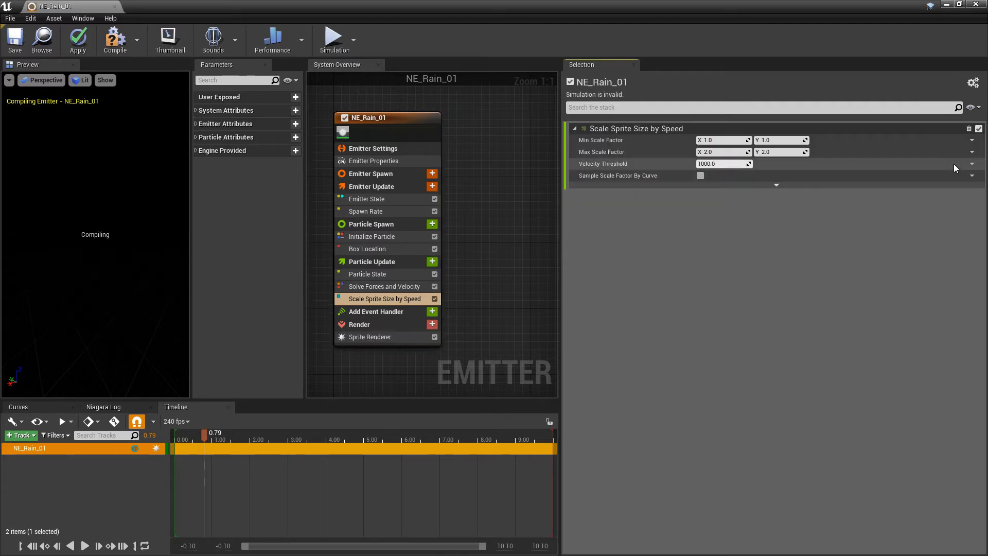
pyautogui.moveTo(398, 288)
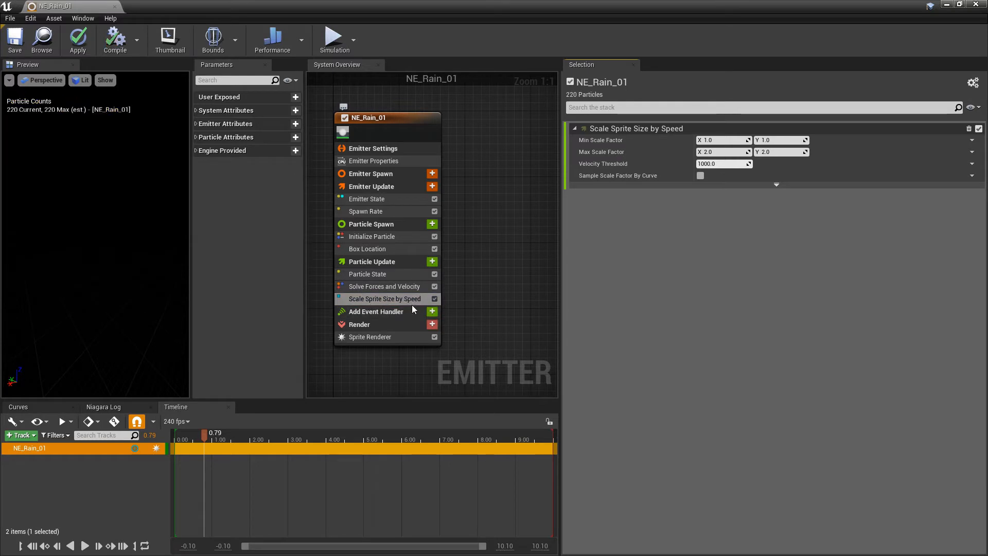
pyautogui.moveTo(357, 302)
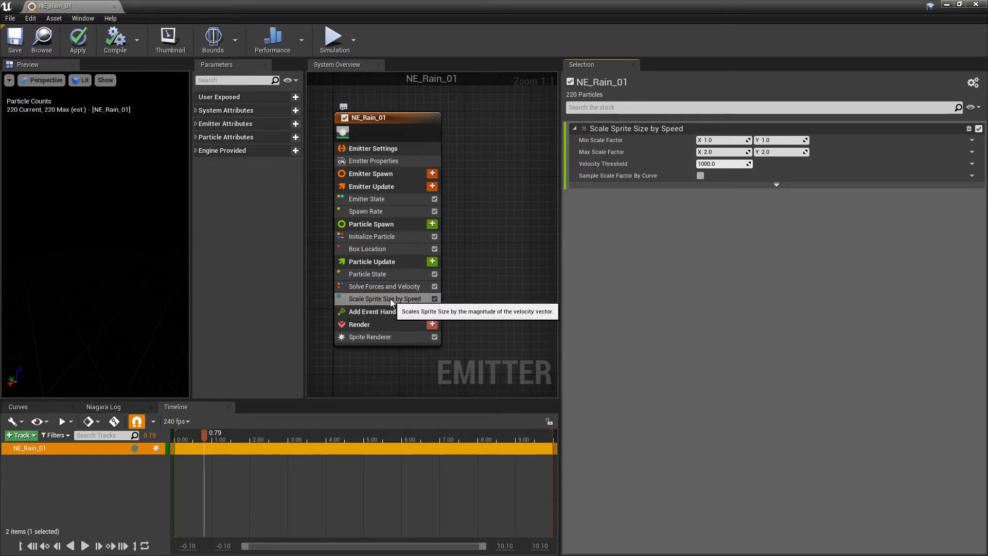
pyautogui.moveTo(424, 299)
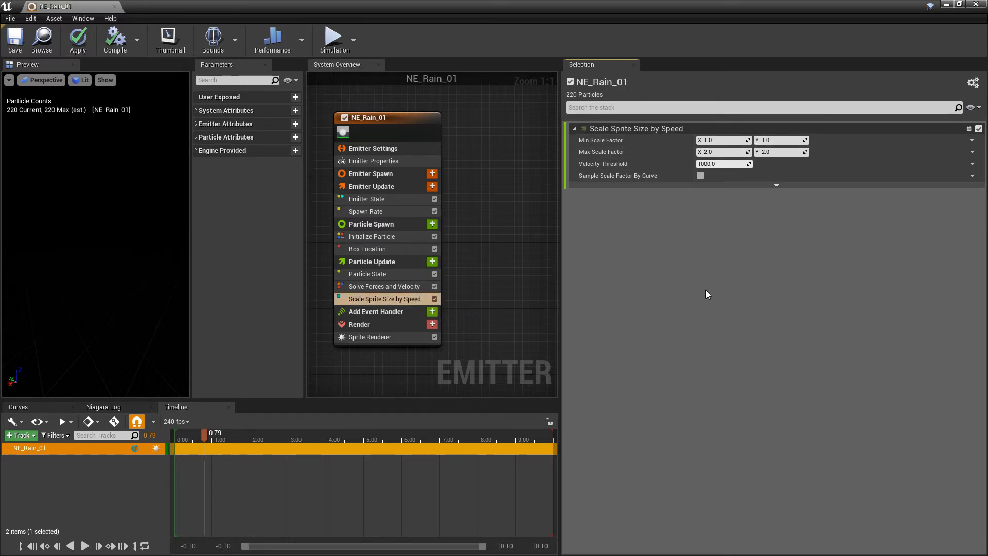
pyautogui.moveTo(704, 296)
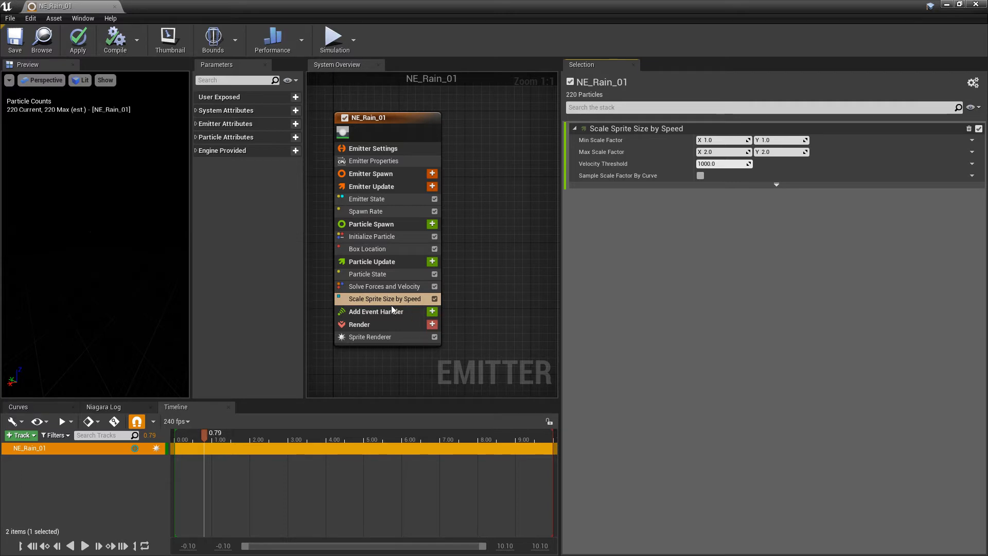
# Add a Gravity Force module and fix the issue so it sits before Solve Forces and Velocity
pyautogui.click(432, 261)
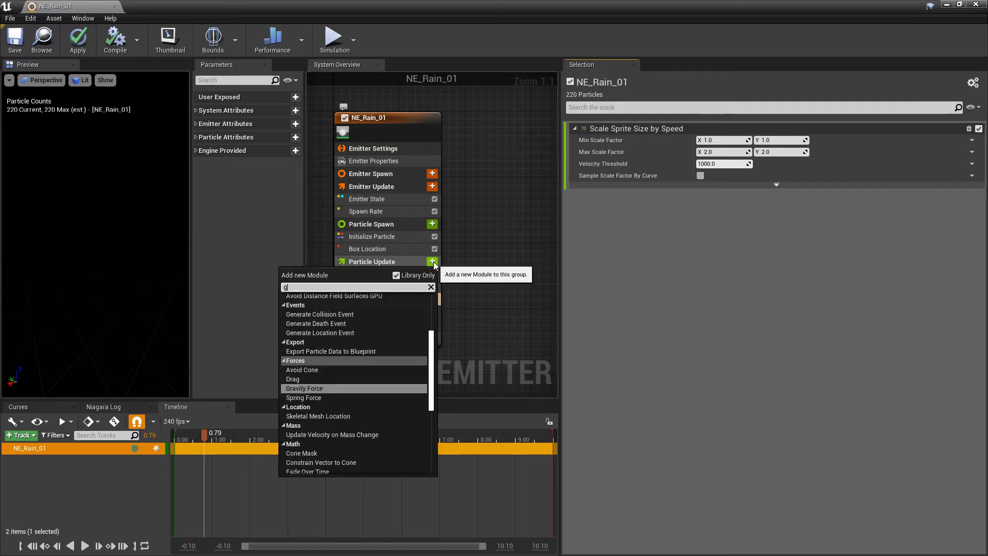
pyautogui.click(304, 388)
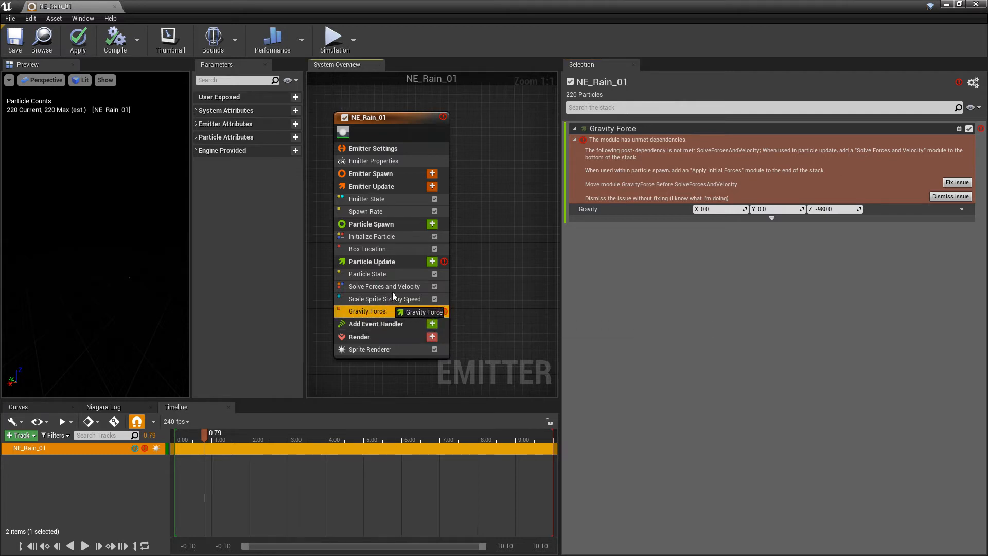
pyautogui.click(957, 182)
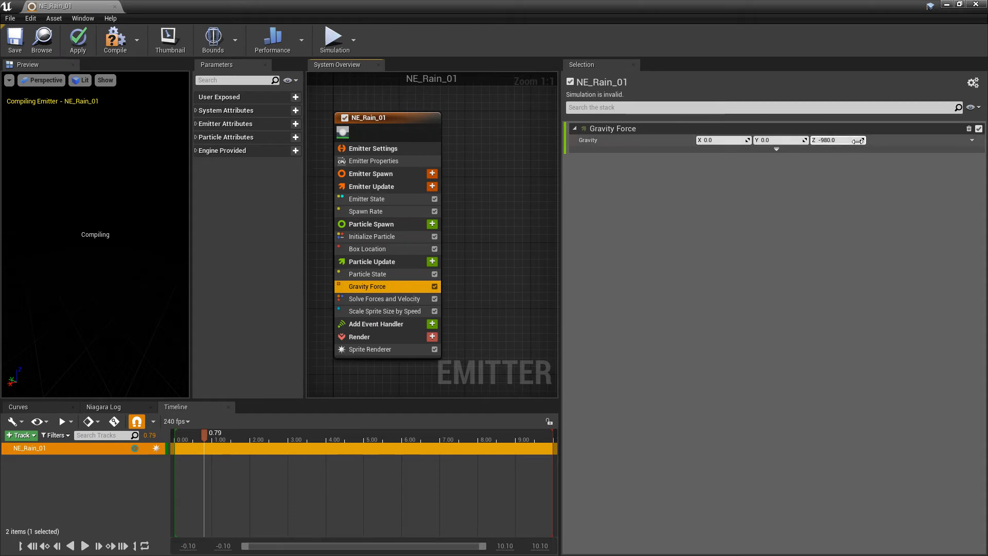
pyautogui.moveTo(832, 140)
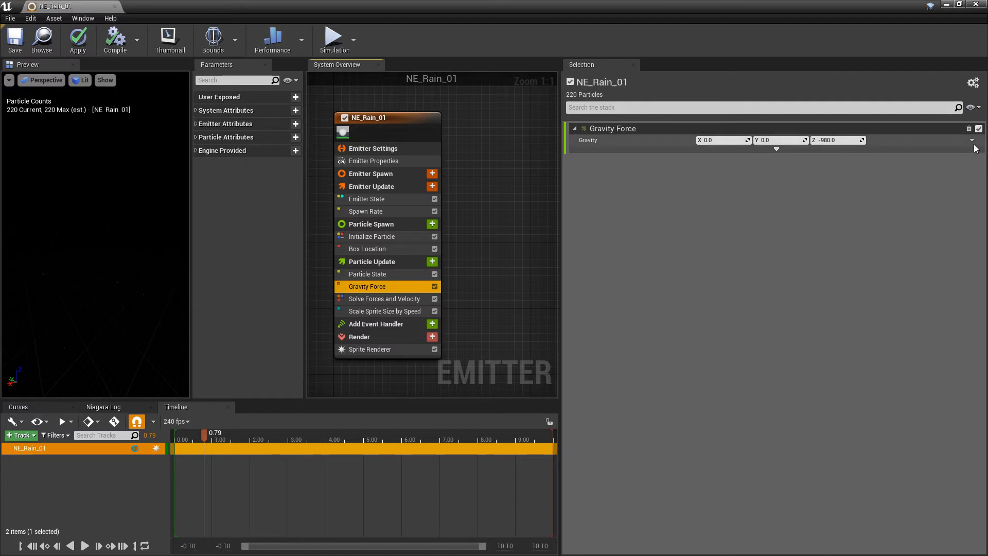
# Make gravity's Z a Random Range Float from -300 to -980
pyautogui.click(972, 139)
pyautogui.write('ran')
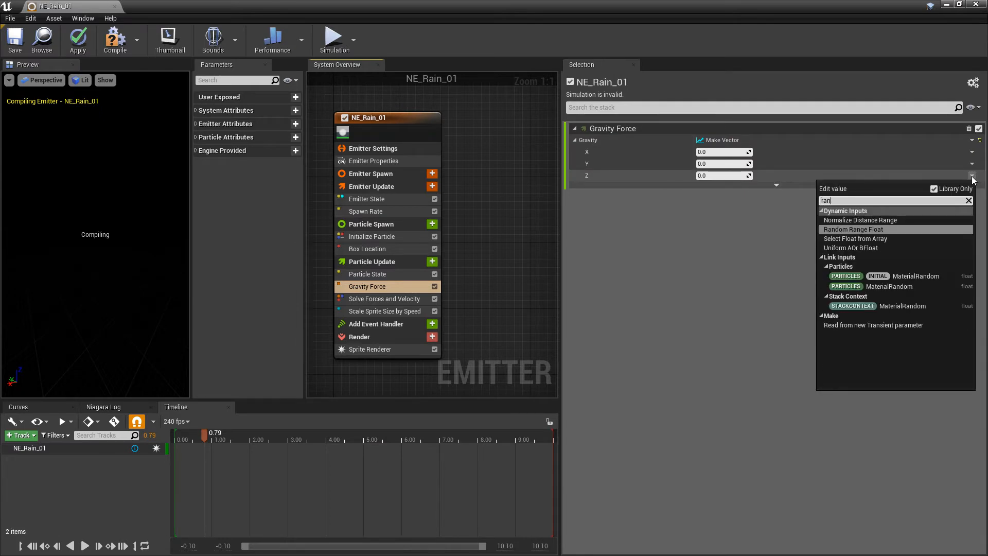
pyautogui.click(852, 229)
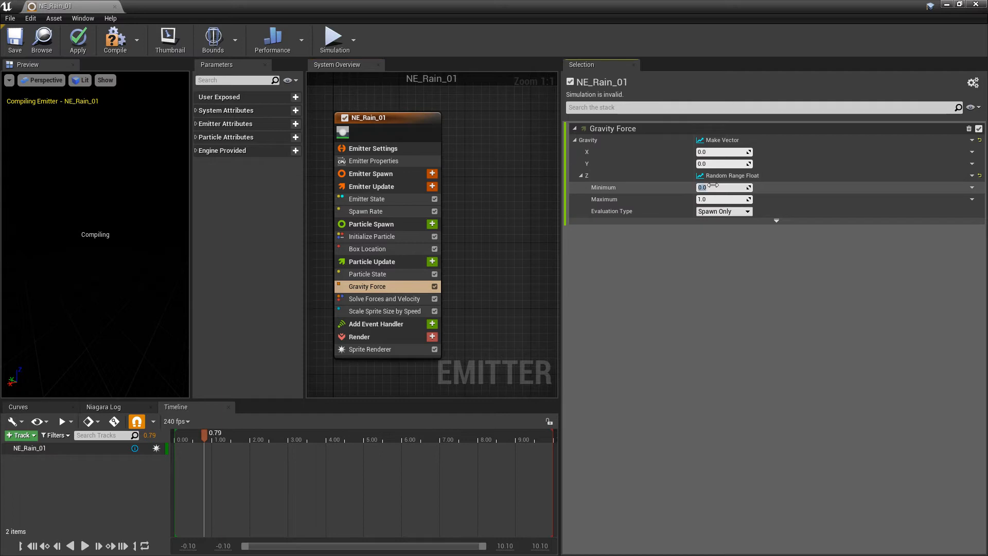
pyautogui.write('-300.0')
pyautogui.click(725, 198)
pyautogui.write('-980')
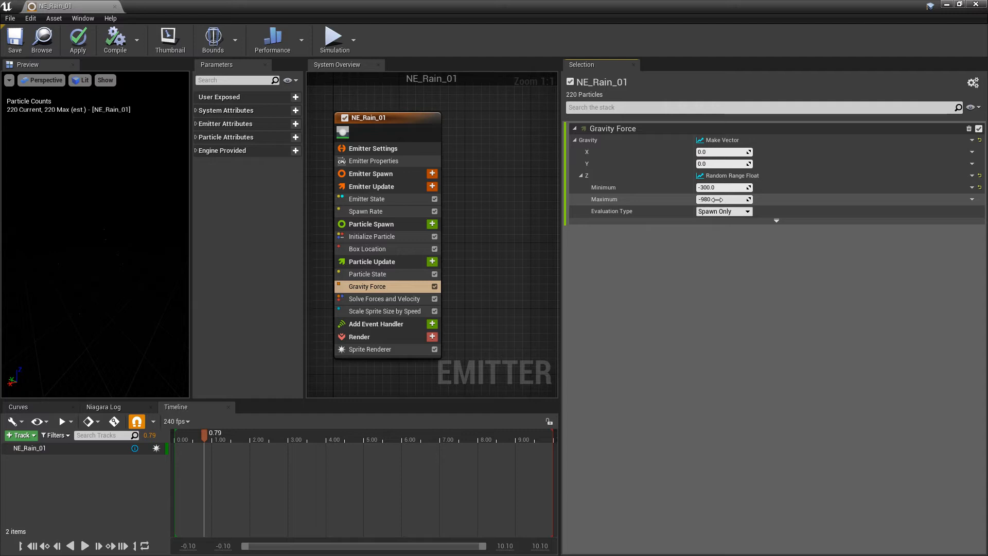
pyautogui.click(719, 199)
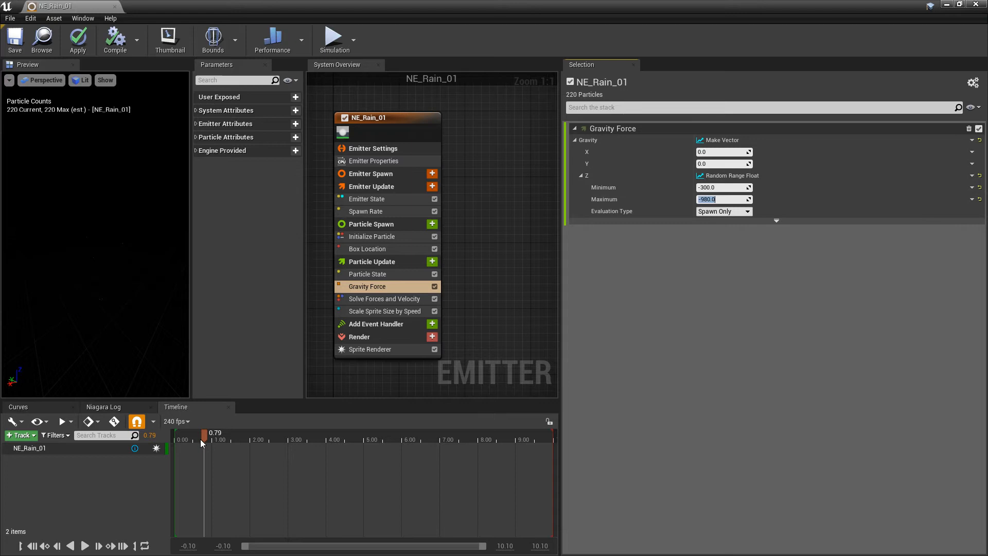
pyautogui.click(87, 545)
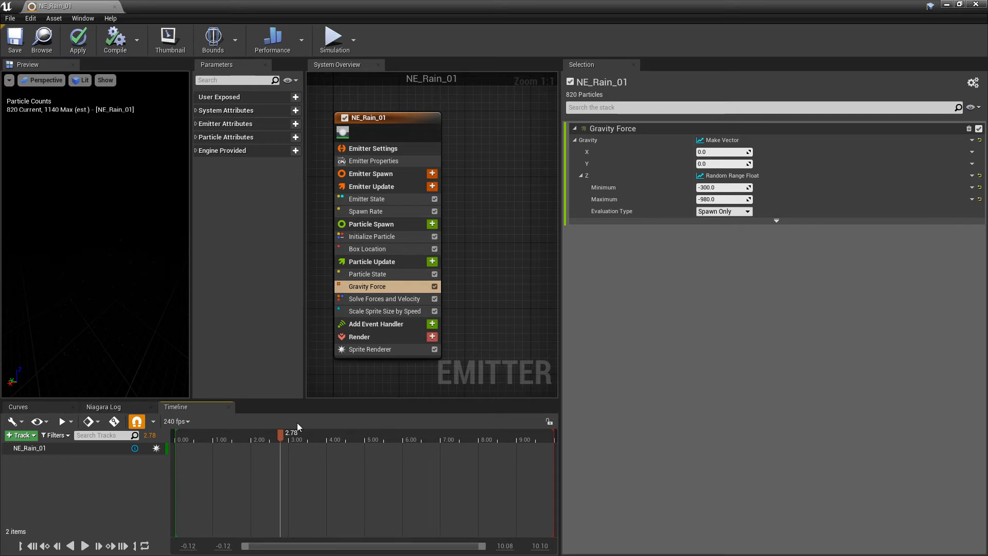
pyautogui.moveTo(375, 311)
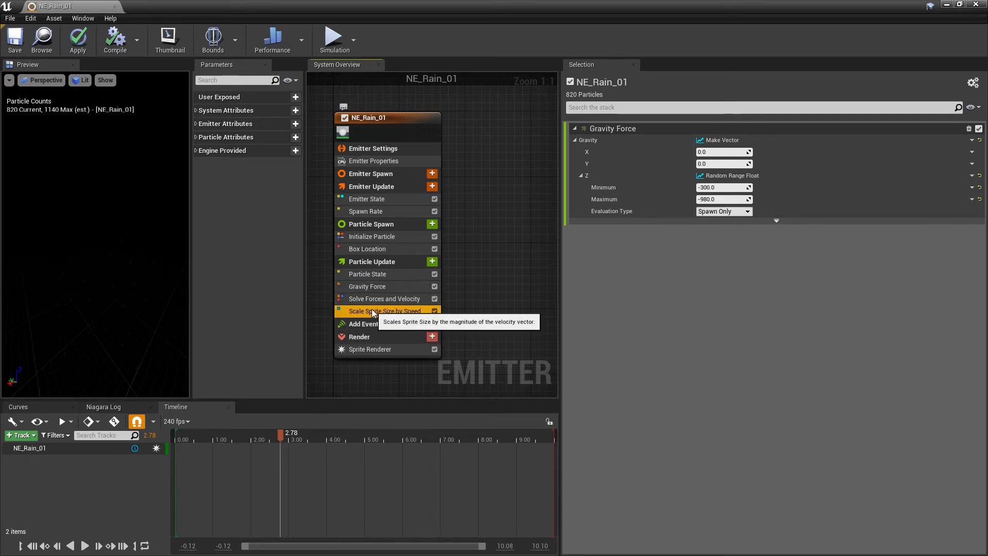
# Set Scale Sprite Size by Speed to minimum 0.7 × 1.0 and maximum 1.15 × 45, then restart the preview
pyautogui.click(384, 311)
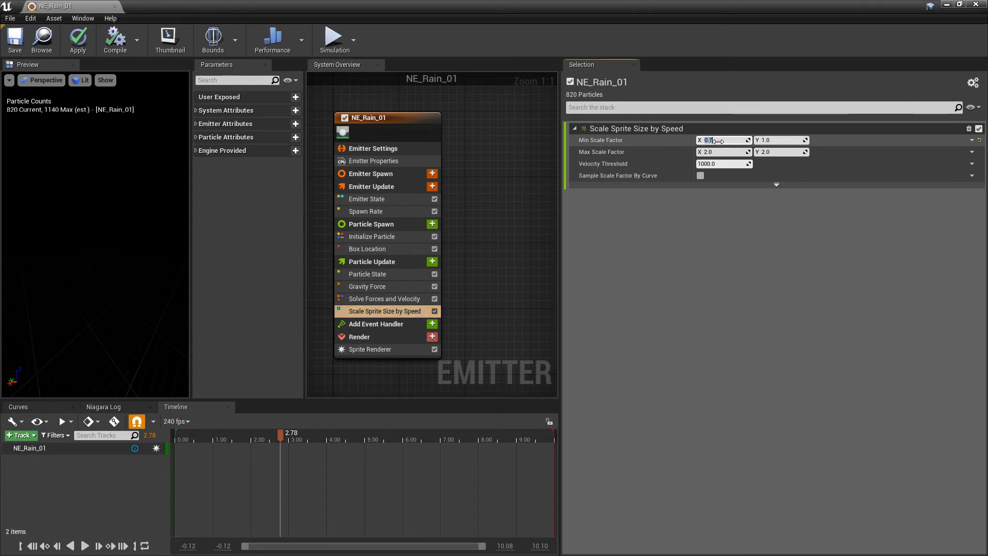
pyautogui.click(718, 152)
pyautogui.write('1.15')
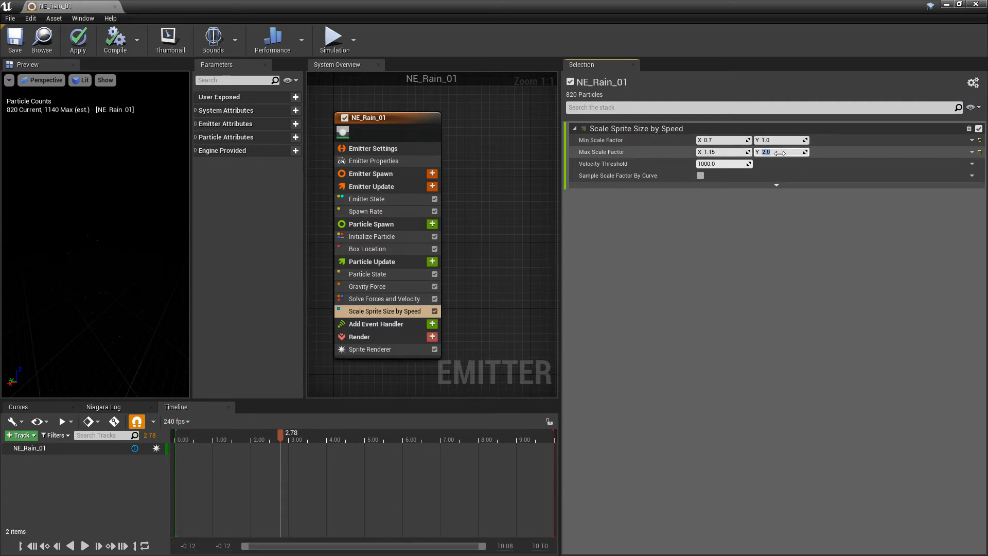
pyautogui.write('45')
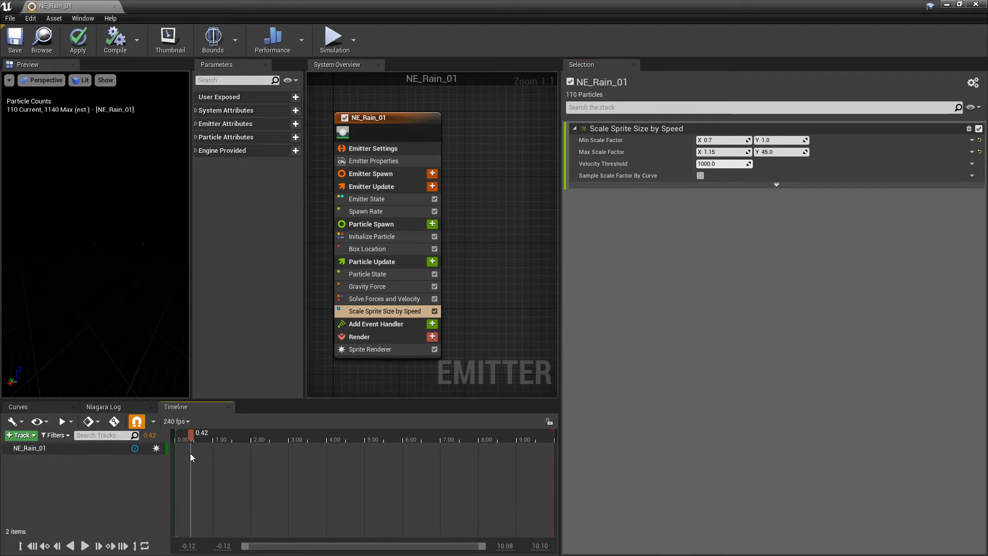
pyautogui.click(86, 546)
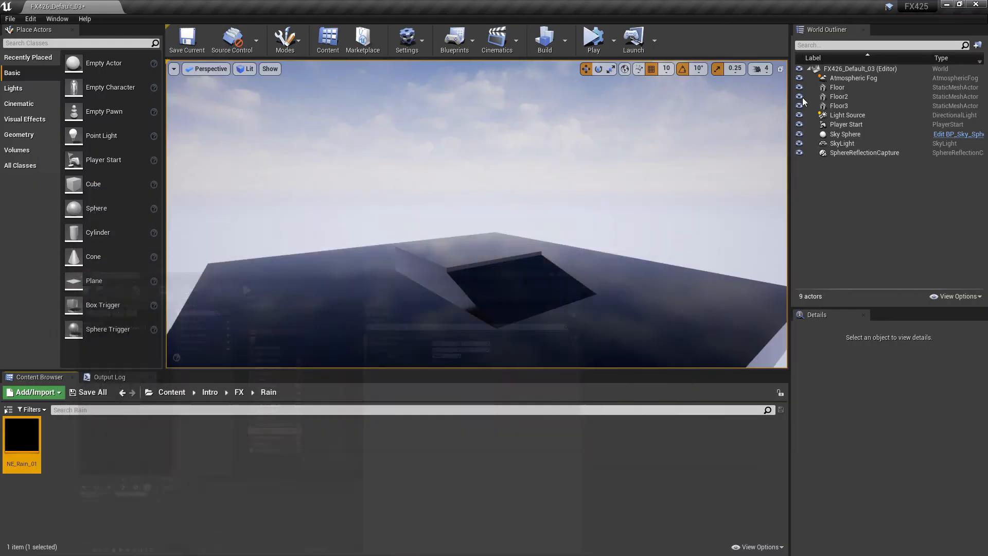
# Create Niagara system NS_Rain_01 from NE_Rain_01 and drag it into the level viewport
pyautogui.rightClick(22, 437)
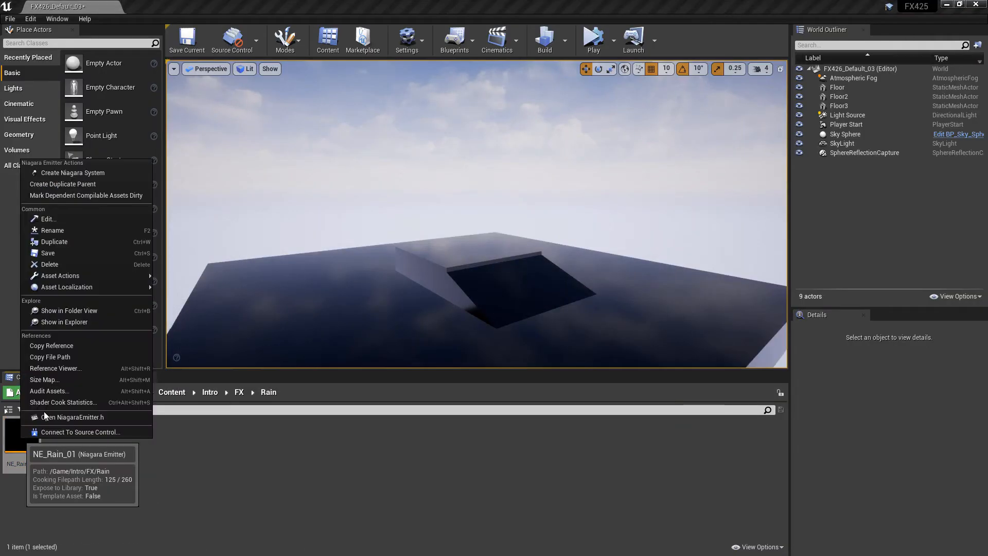
pyautogui.click(73, 172)
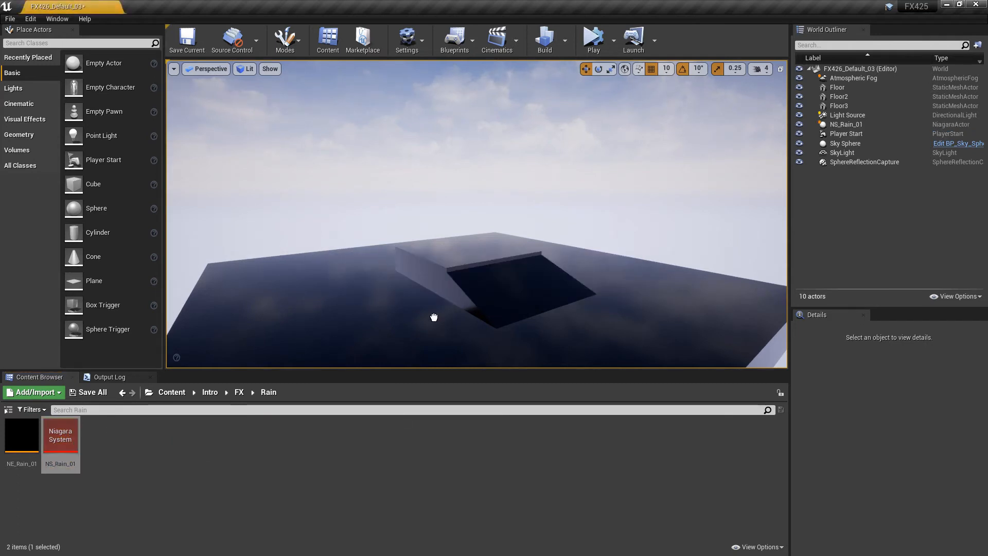
pyautogui.click(846, 124)
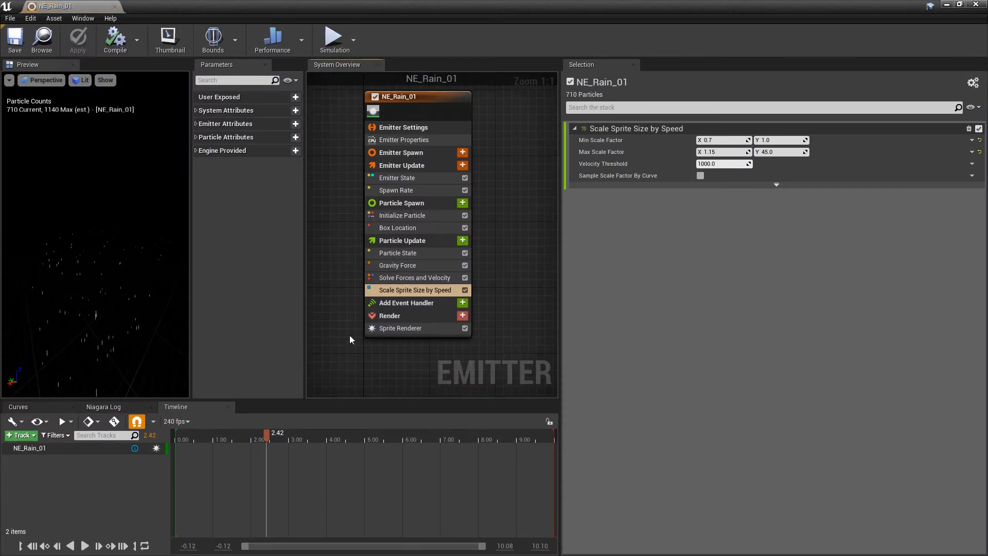
# Set the Sprite Renderer's Alignment to Velocity Aligned, then reopen NE_Rain_01
pyautogui.click(401, 328)
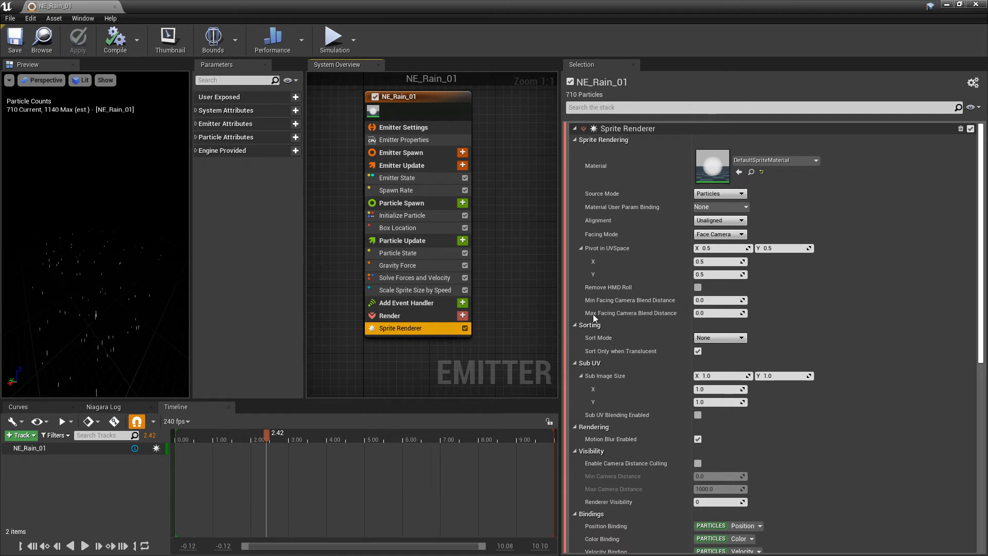
pyautogui.moveTo(725, 220)
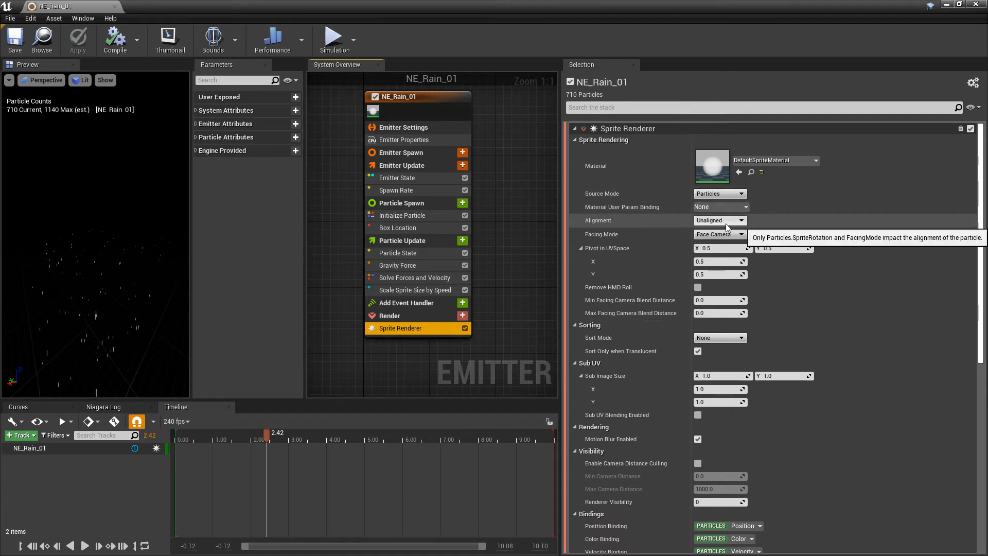
pyautogui.click(720, 220)
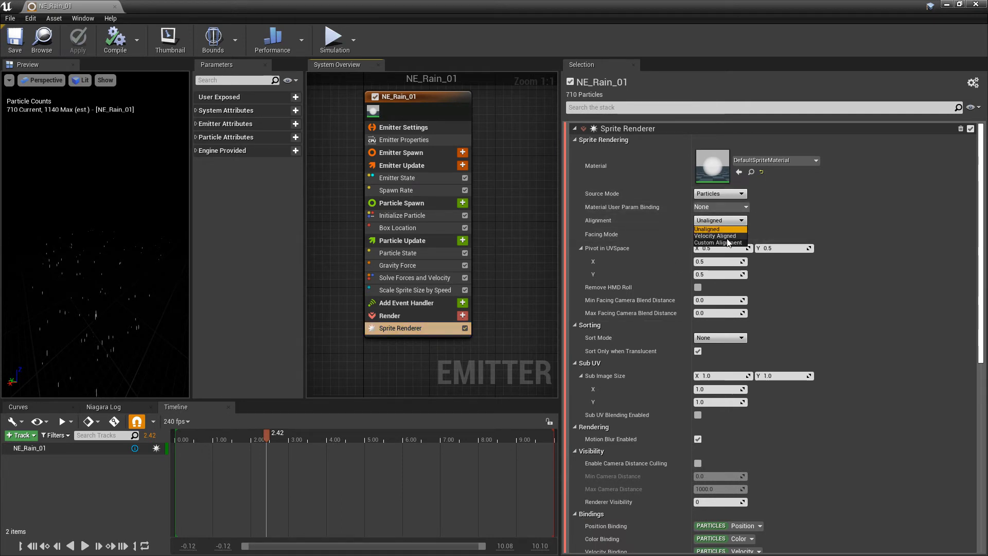
pyautogui.click(715, 236)
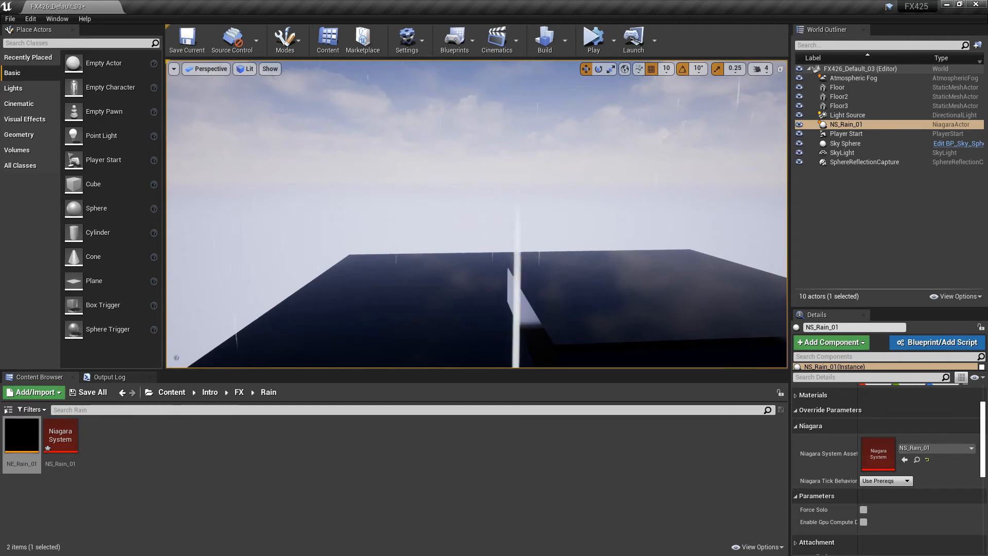
pyautogui.doubleClick(21, 435)
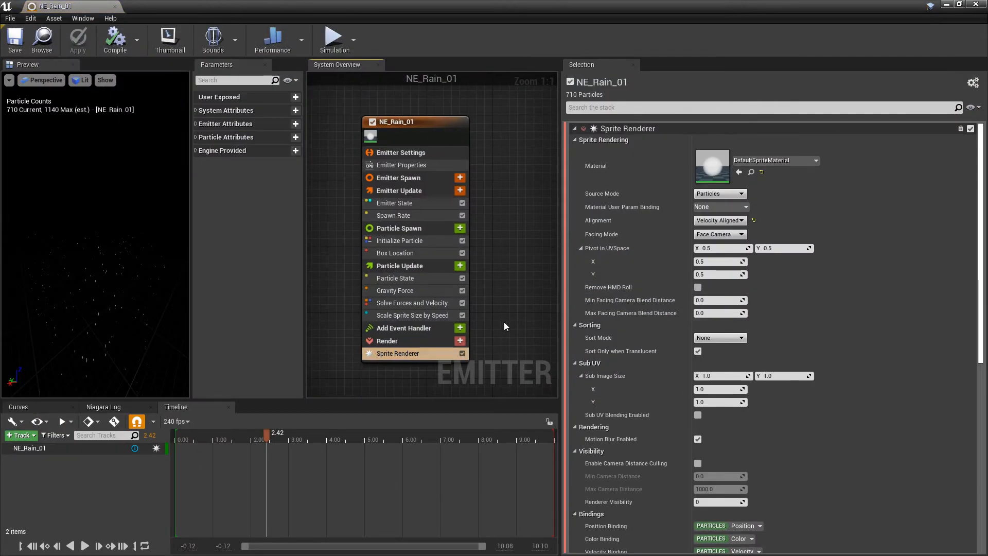
pyautogui.moveTo(400, 244)
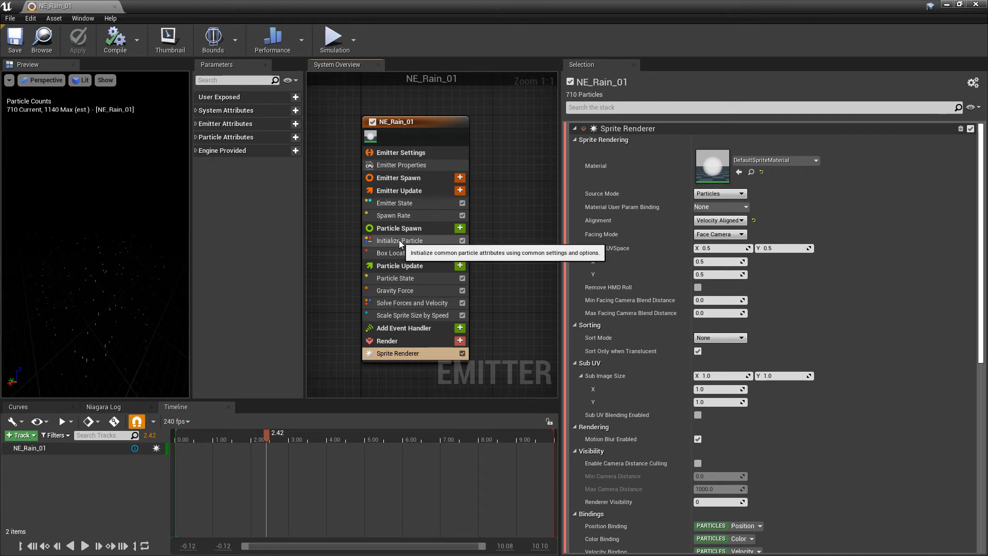
# In Initialize Particle, set Color Mode to Random Range with a dark grey Color Minimum
pyautogui.click(399, 240)
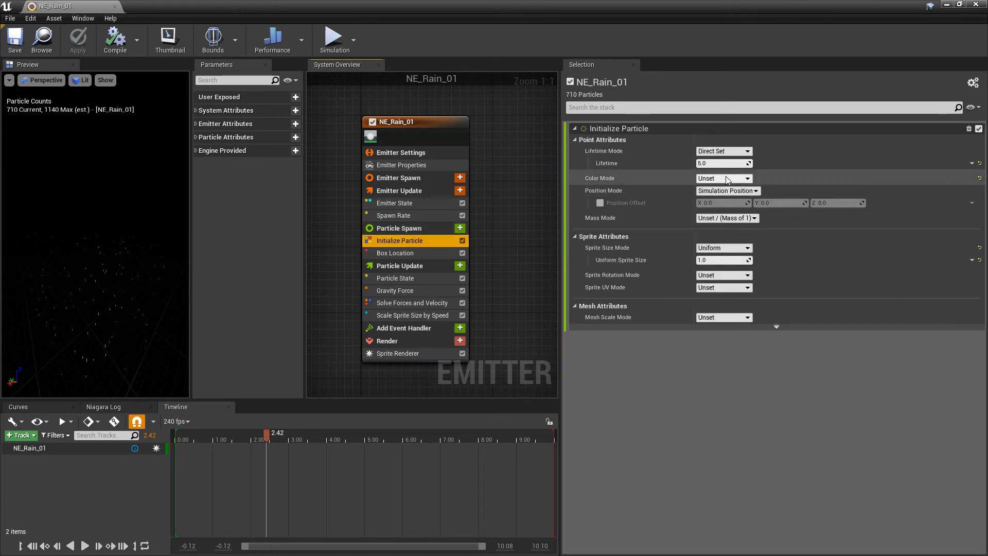
pyautogui.click(724, 178)
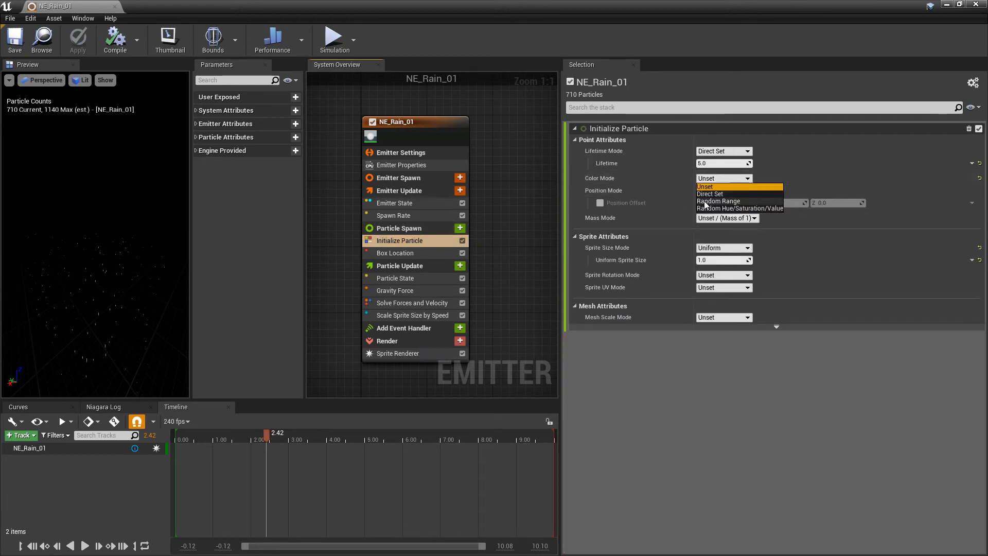
pyautogui.click(719, 200)
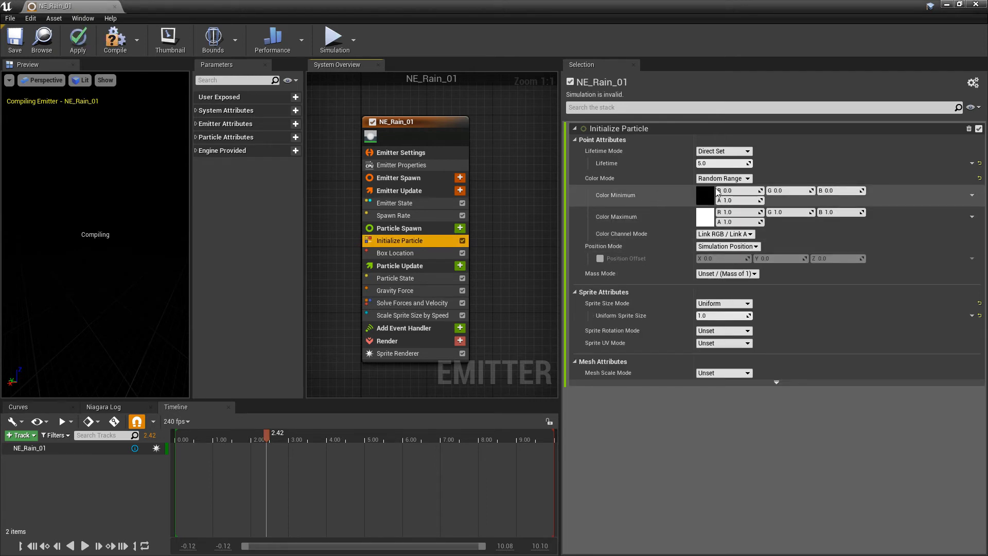
pyautogui.click(705, 195)
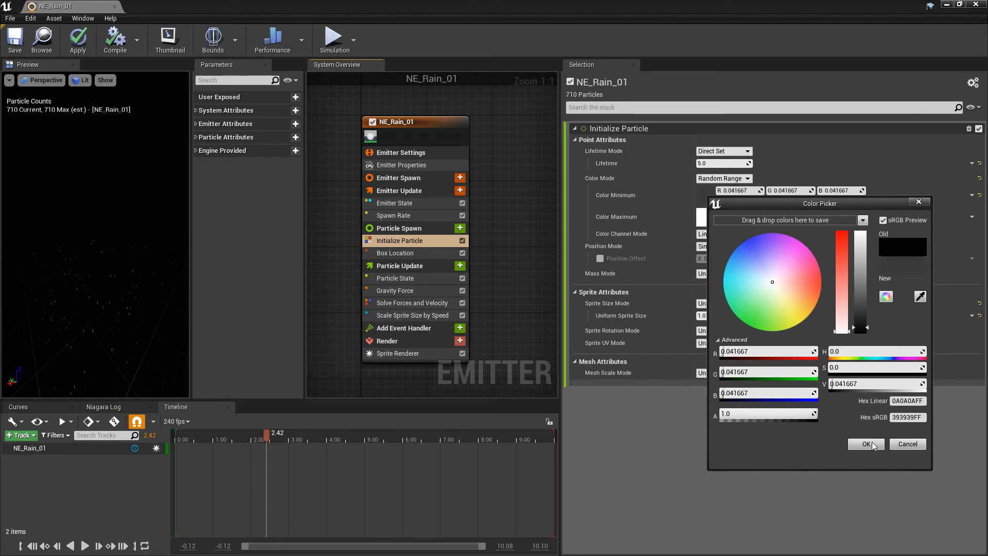
pyautogui.click(866, 444)
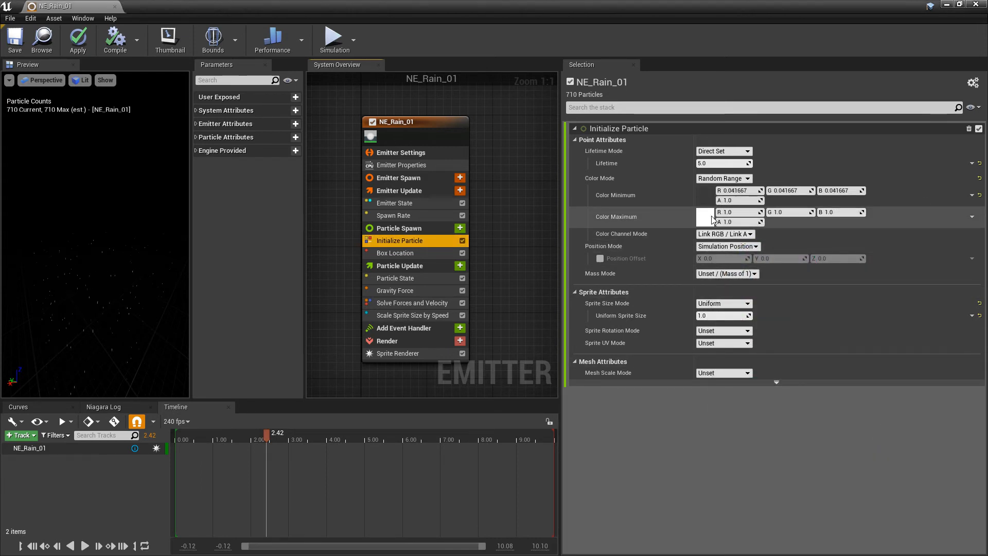
# Pick a bluish-grey Color Maximum and set both color alphas to 0.8
pyautogui.click(699, 217)
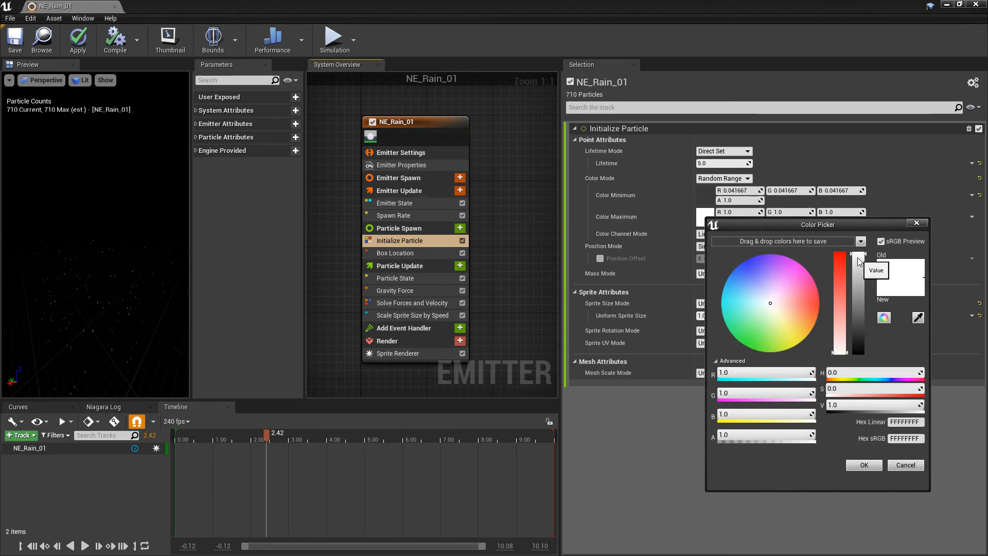
pyautogui.moveTo(857, 261); pyautogui.dragTo(857, 325)
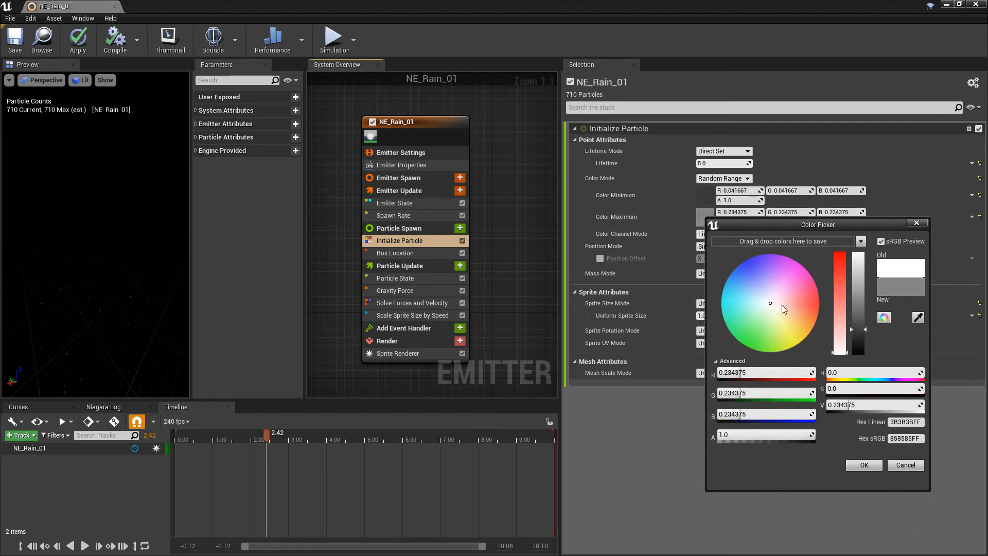
pyautogui.click(757, 300)
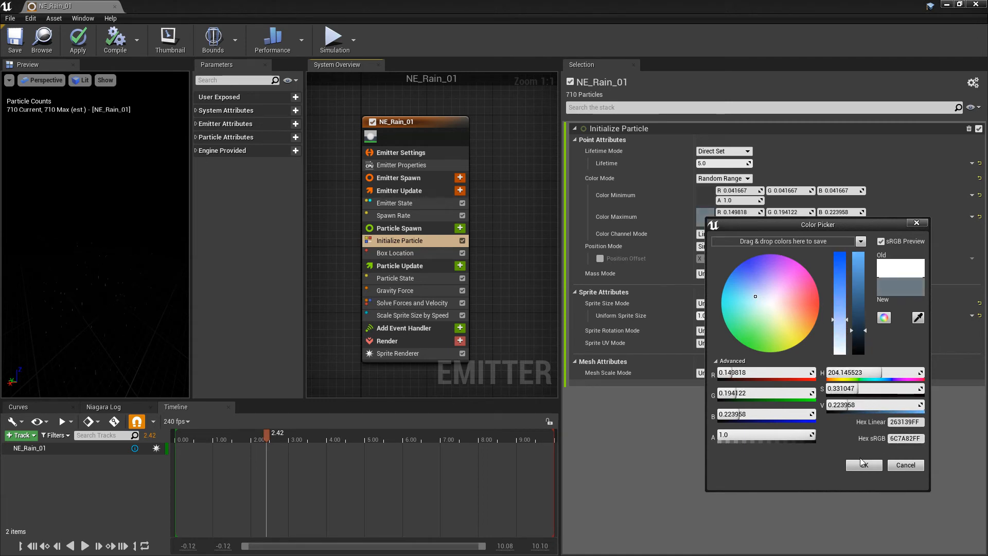
pyautogui.click(864, 465)
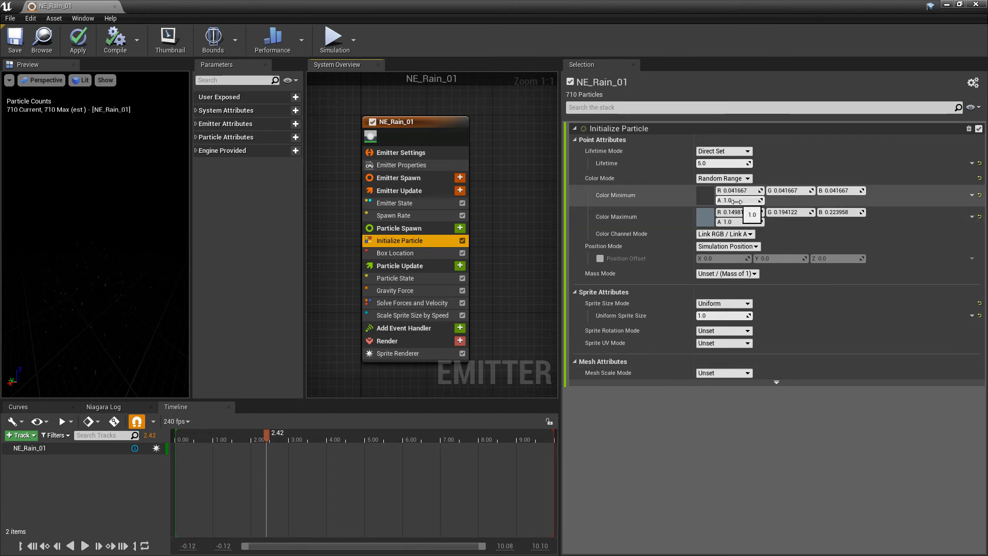
pyautogui.write('0.8')
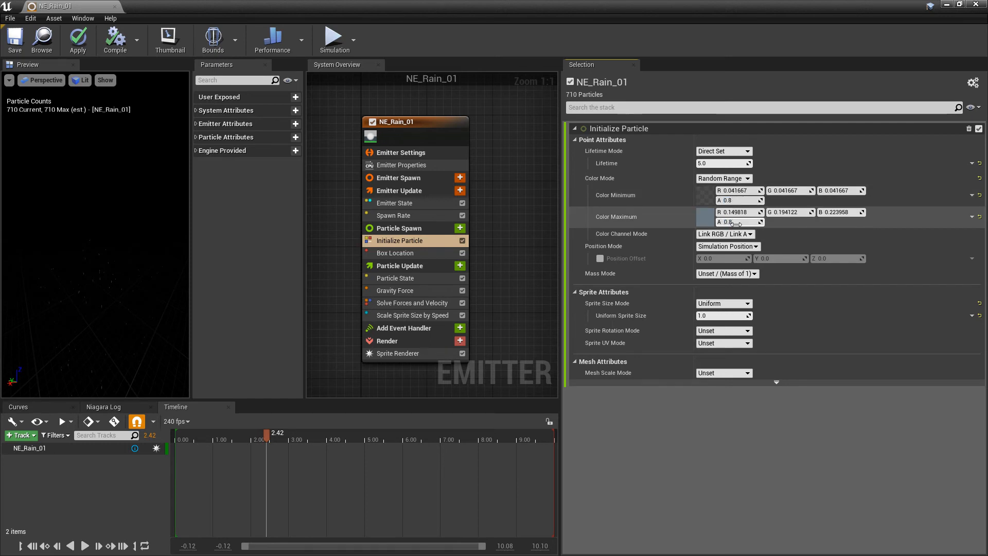
pyautogui.click(732, 221)
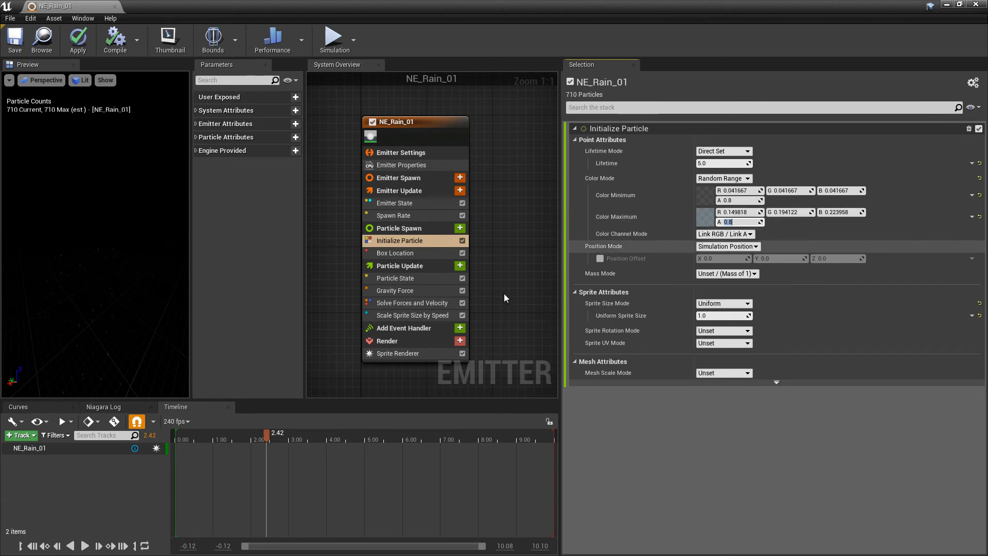
pyautogui.click(459, 266)
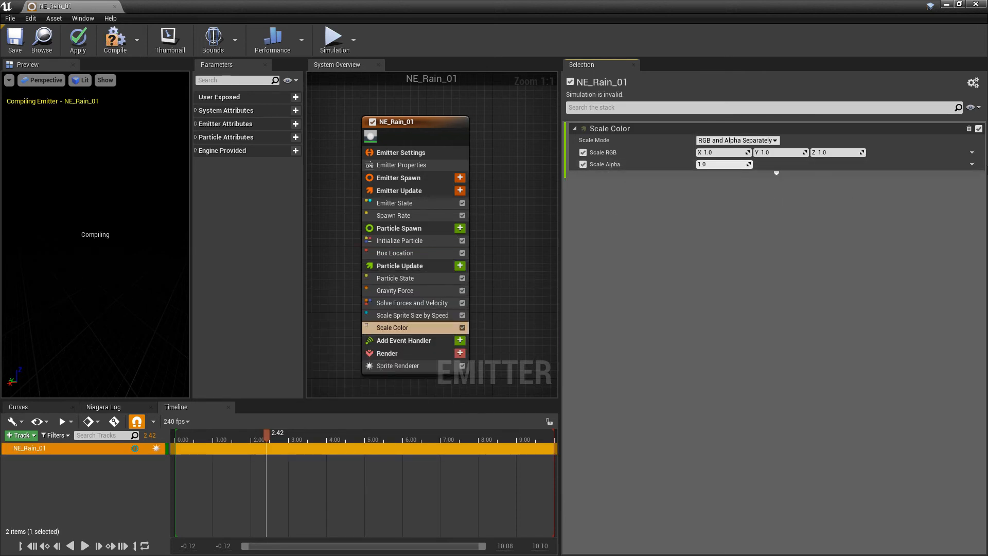
# Drive Scale Alpha with a Float from Curve and key it to fade in, hold, then fade out
pyautogui.click(972, 165)
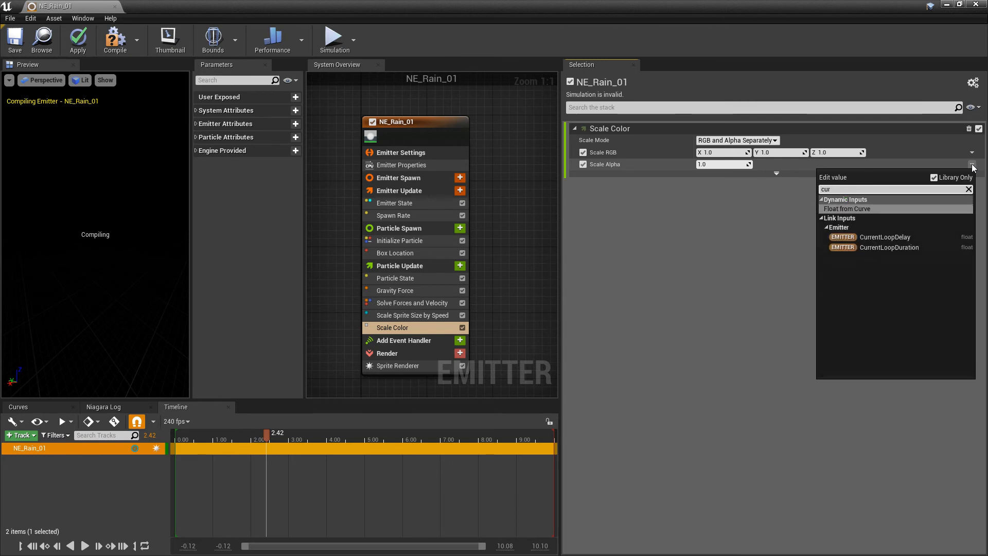
pyautogui.click(847, 209)
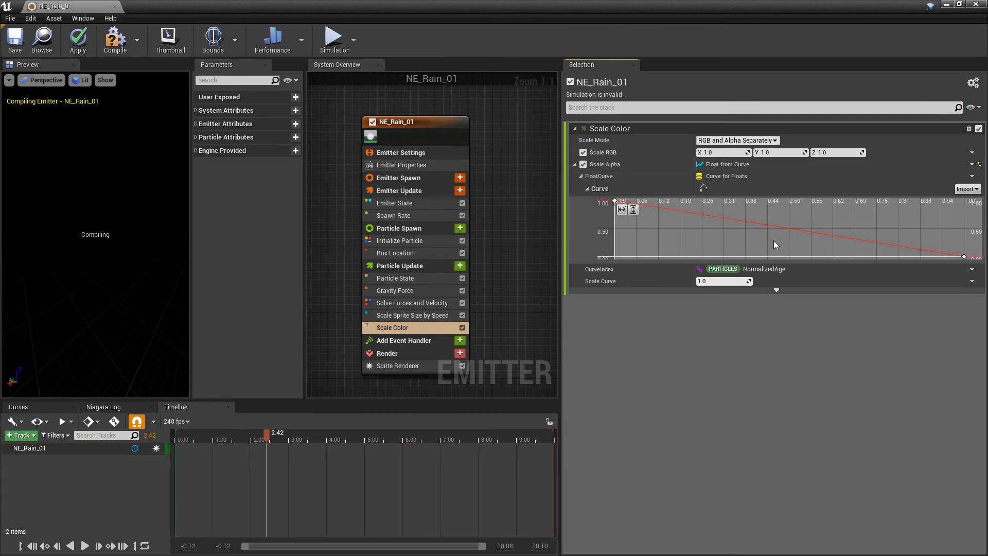
pyautogui.rightClick(775, 244)
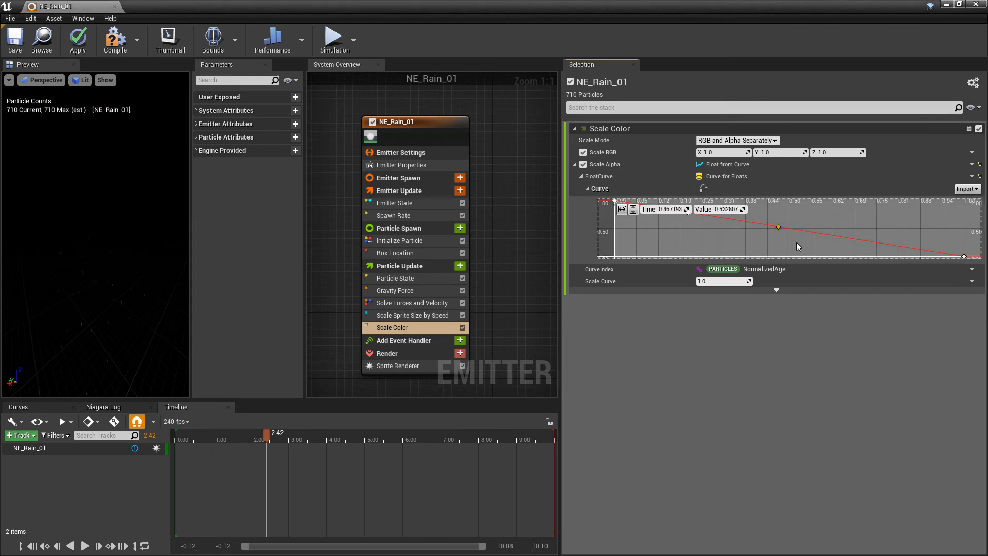
pyautogui.moveTo(778, 227); pyautogui.dragTo(778, 216)
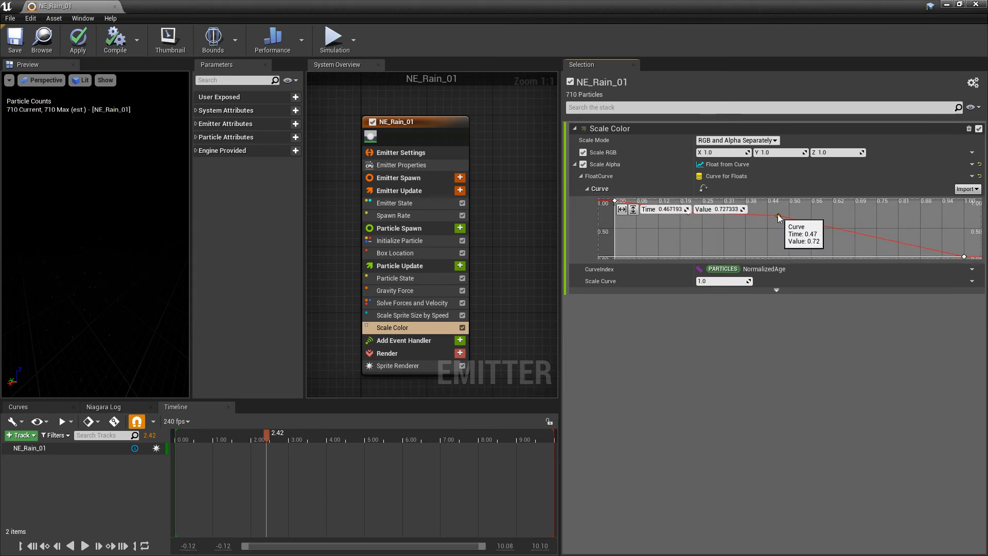
pyautogui.moveTo(780, 218); pyautogui.dragTo(812, 216)
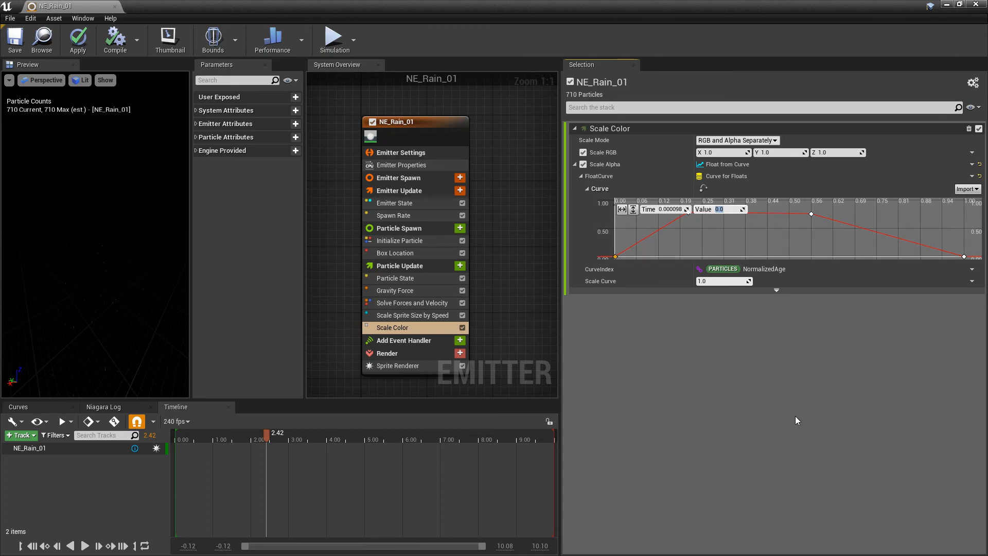
pyautogui.moveTo(780, 235)
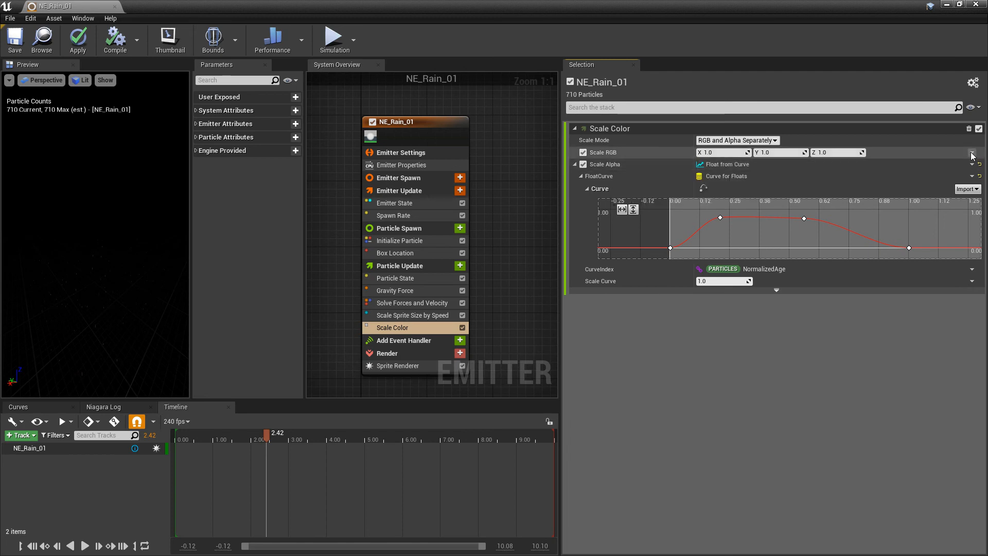
# Drive Scale RGB by Vector from Float using Random Range Float, minimum 0.3, maximum 1.0
pyautogui.click(973, 155)
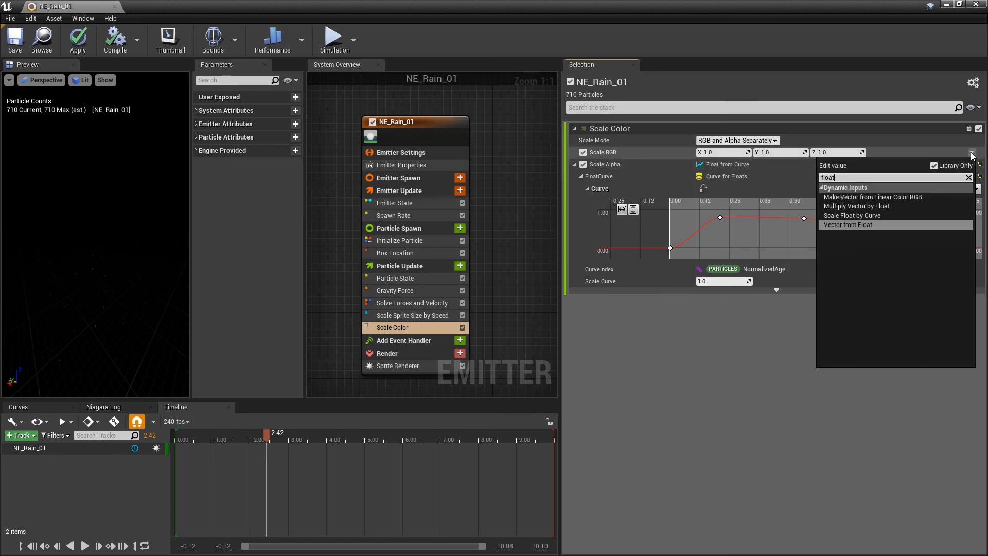
pyautogui.click(848, 224)
pyautogui.write('ran')
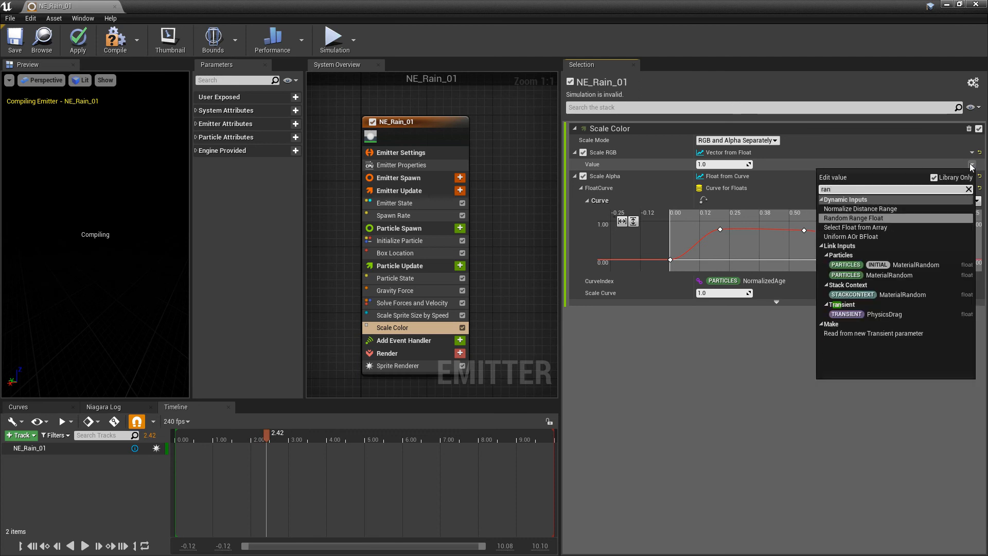
pyautogui.click(853, 218)
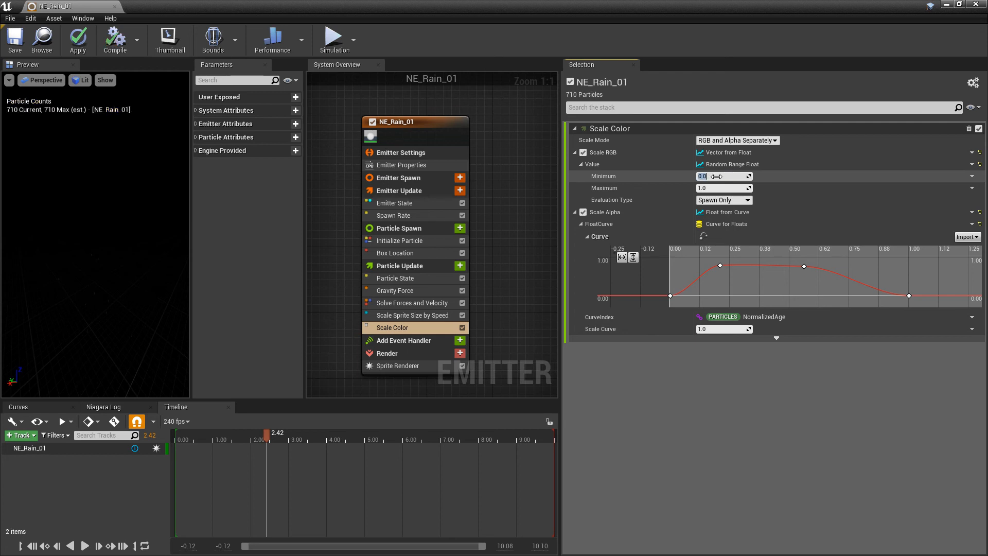
pyautogui.write('0.3')
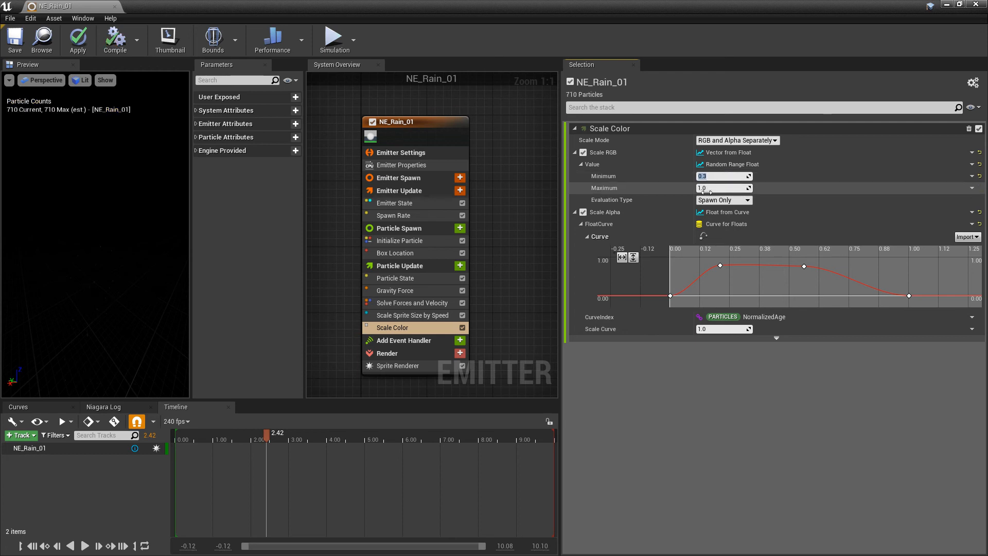